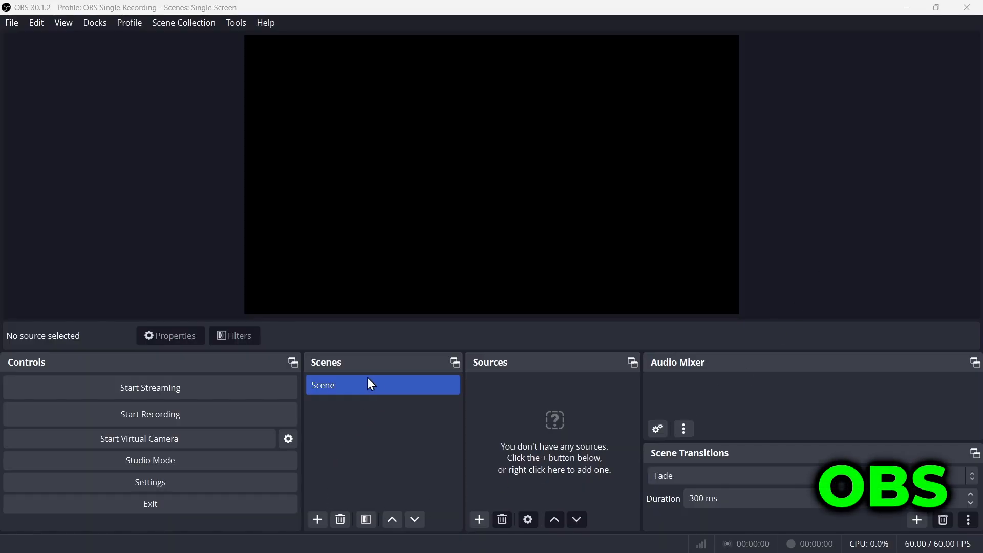
{"action": "mouse_move", "coordinate": [385, 440]}
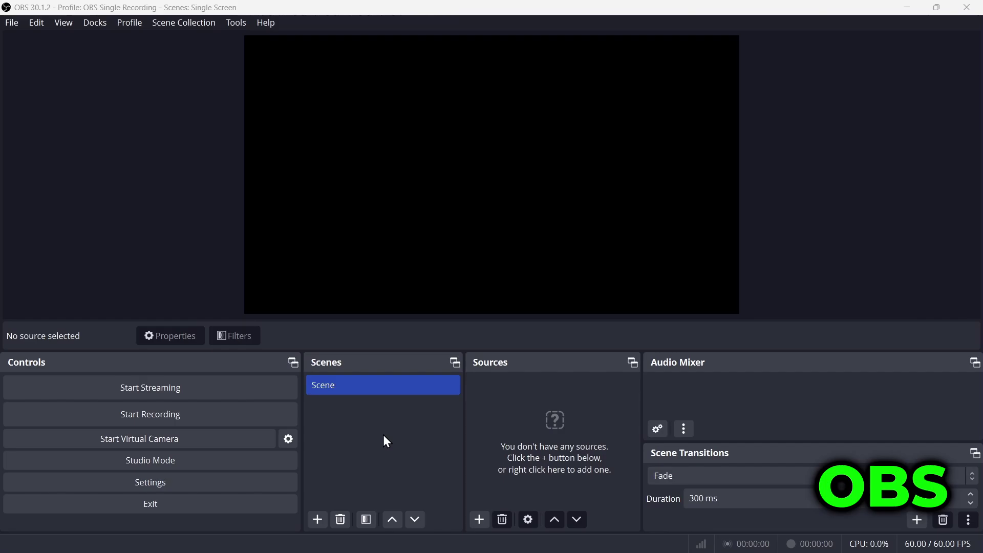
{"action": "mouse_move", "coordinate": [479, 519]}
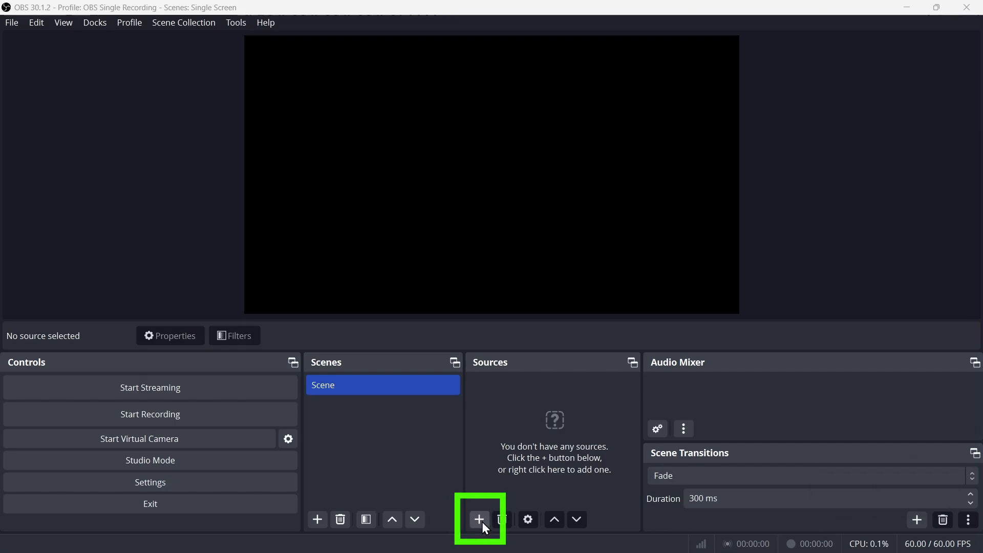
Add a Display Capture source of the primary monitor to the Single Screen scene.
{"action": "left_click", "coordinate": [479, 519]}
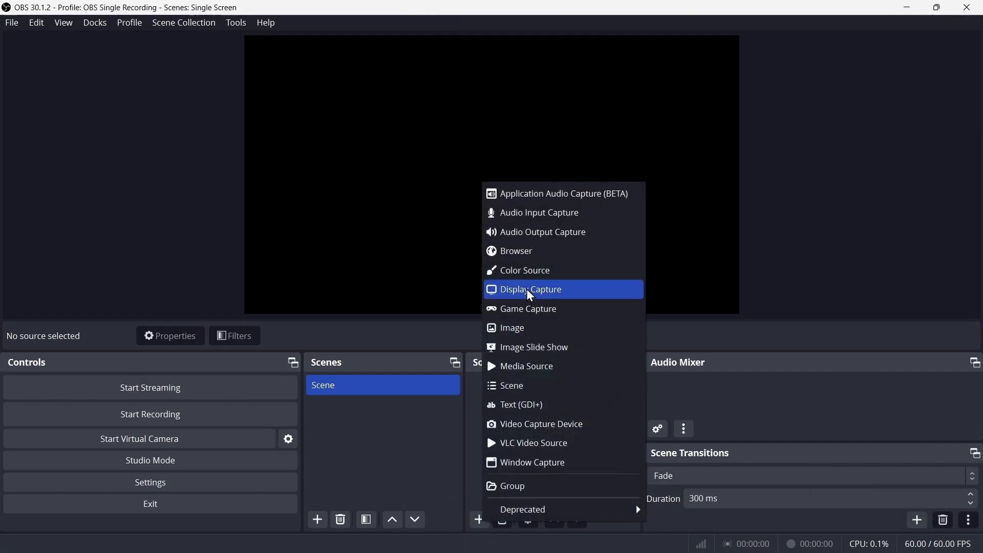
{"action": "left_click", "coordinate": [529, 288]}
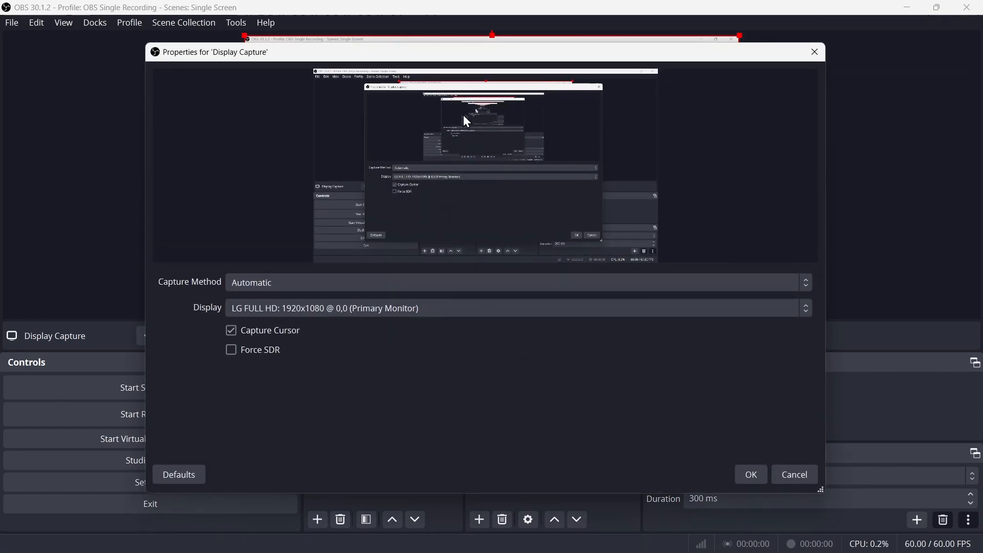
{"action": "mouse_move", "coordinate": [454, 373]}
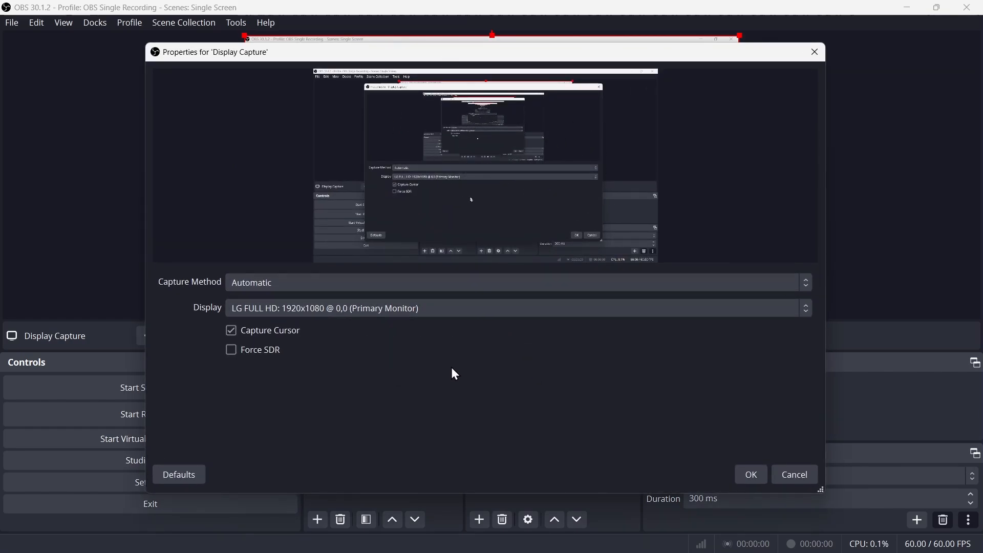
{"action": "left_click", "coordinate": [749, 475]}
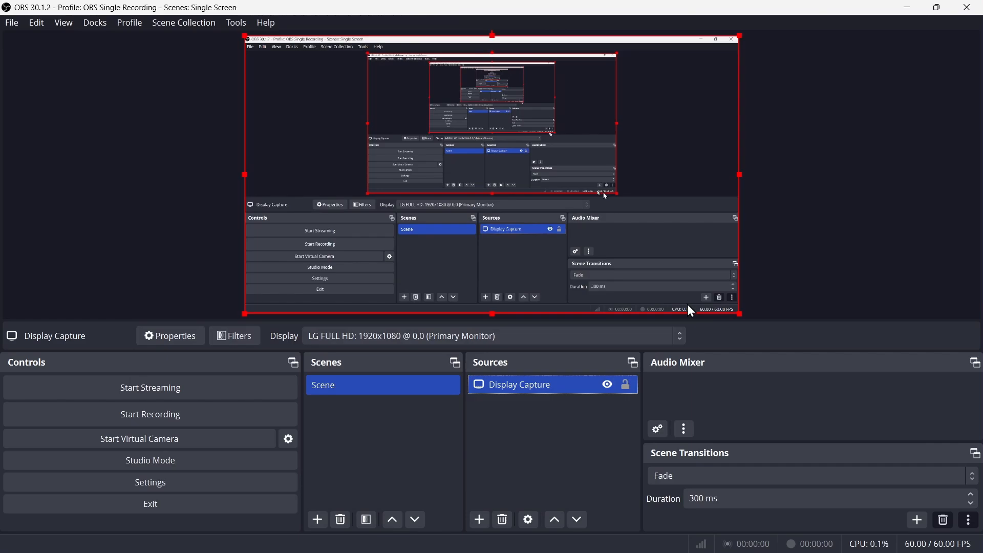
{"action": "mouse_move", "coordinate": [812, 256]}
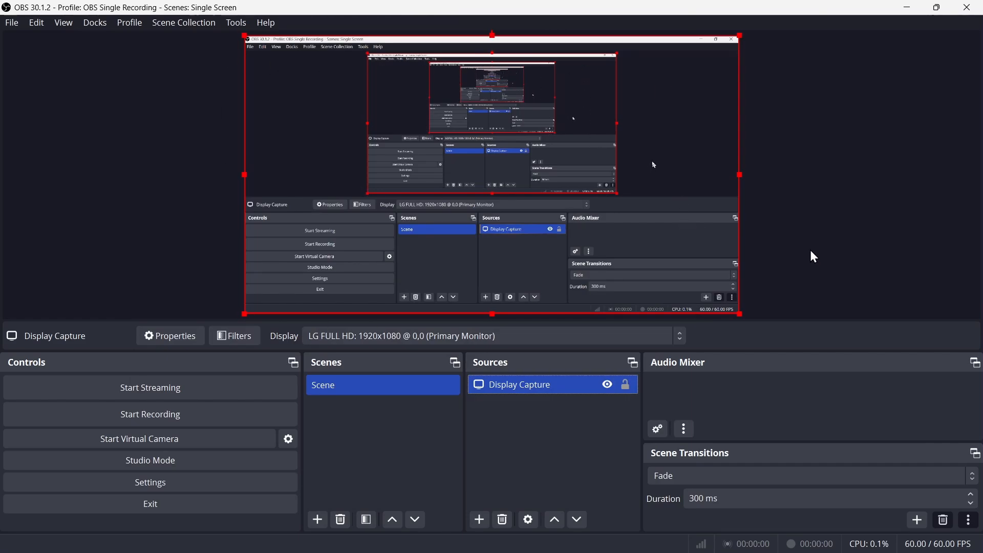
Add the USB webcam as a Video Capture Device and drag it to the bottom-left corner.
{"action": "left_click", "coordinate": [479, 519]}
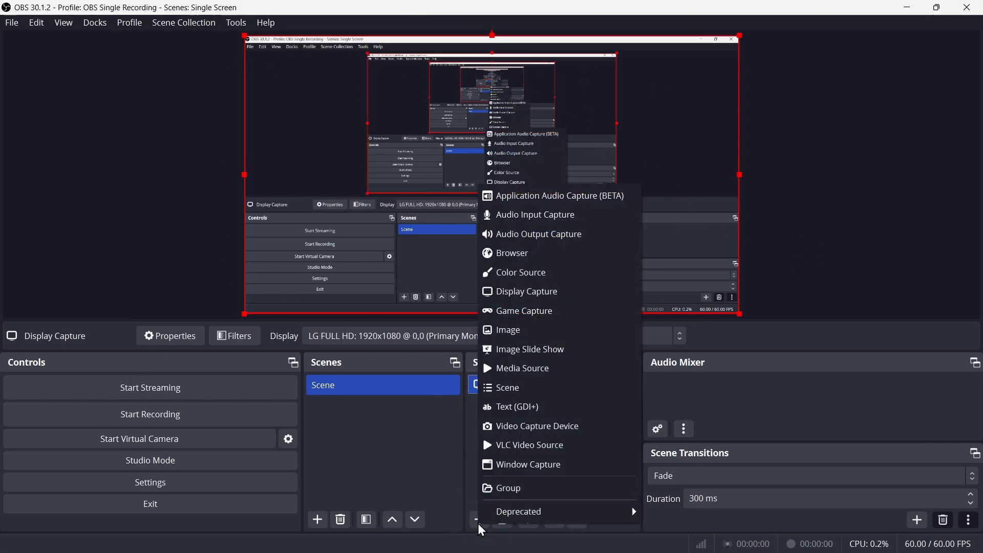
{"action": "left_click", "coordinate": [536, 425]}
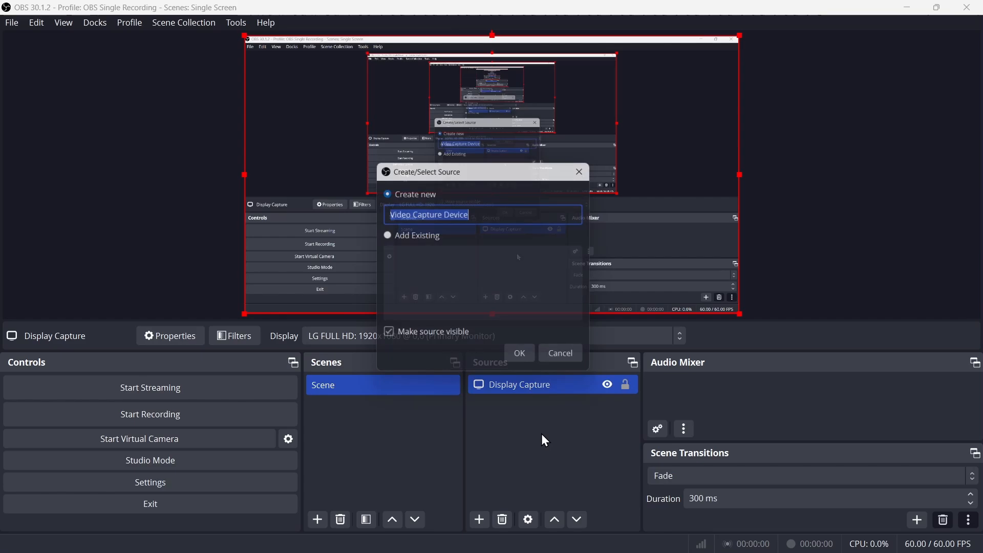
{"action": "left_click", "coordinate": [518, 352]}
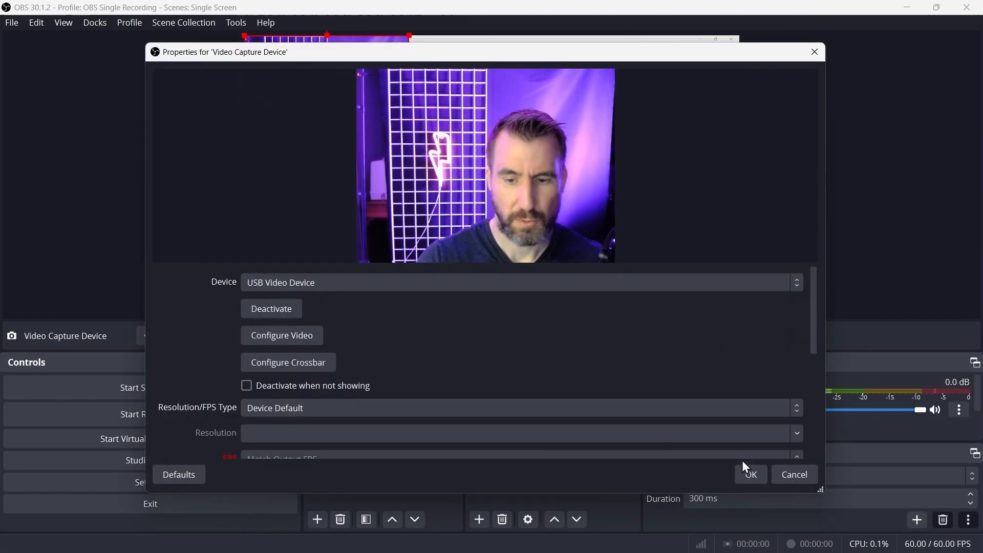
{"action": "left_click", "coordinate": [749, 474]}
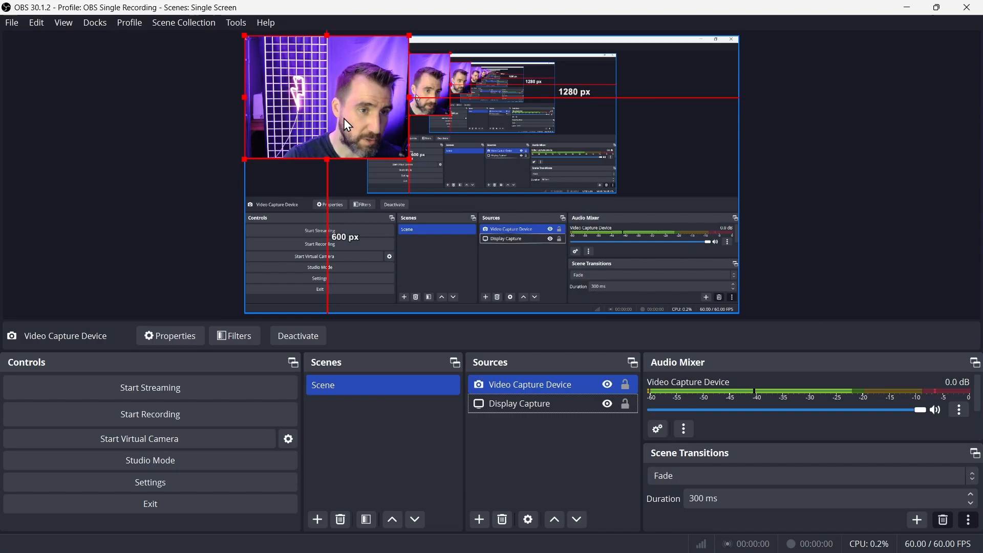
{"action": "left_click_drag", "start_coordinate": [345, 122], "coordinate": [338, 206]}
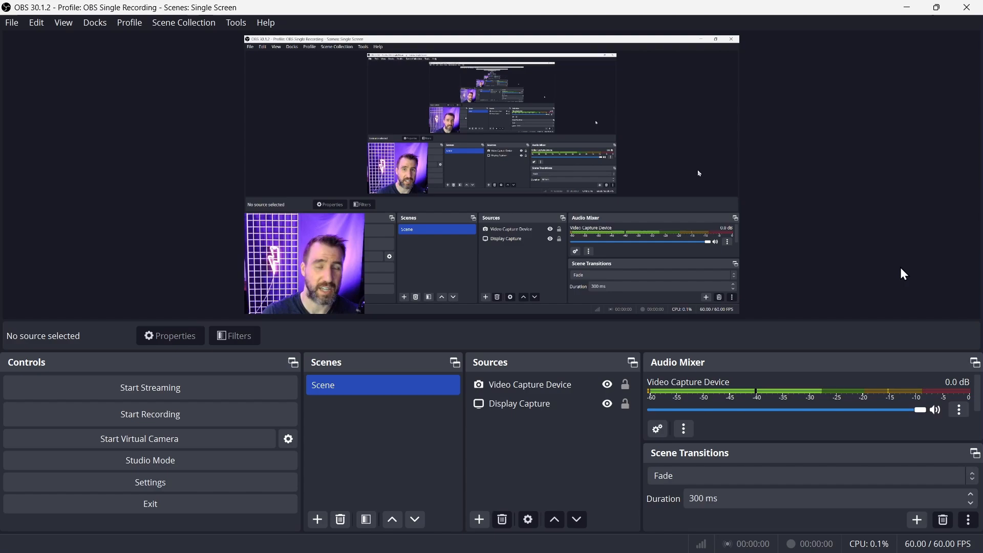
{"action": "mouse_move", "coordinate": [874, 194]}
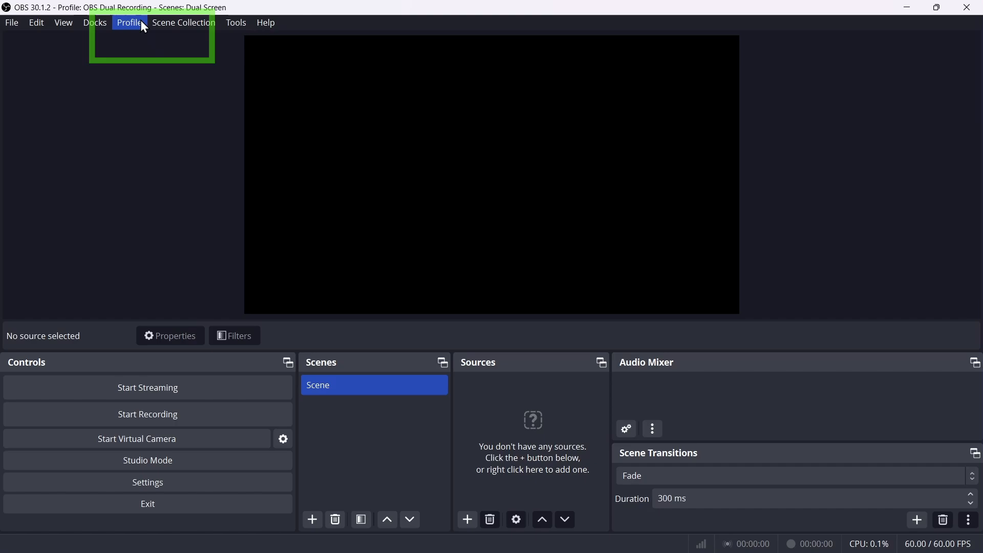
{"action": "left_click", "coordinate": [129, 22]}
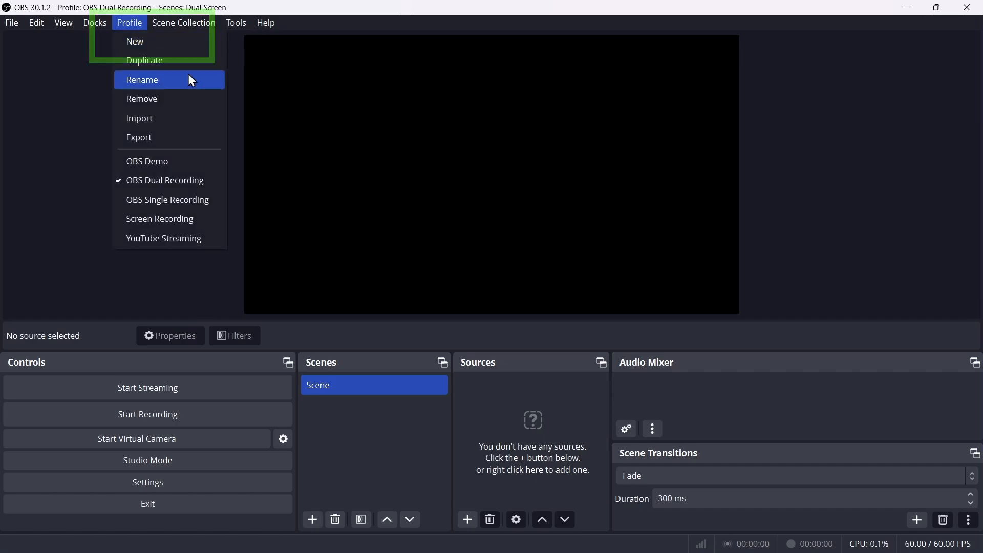
{"action": "mouse_move", "coordinate": [165, 181]}
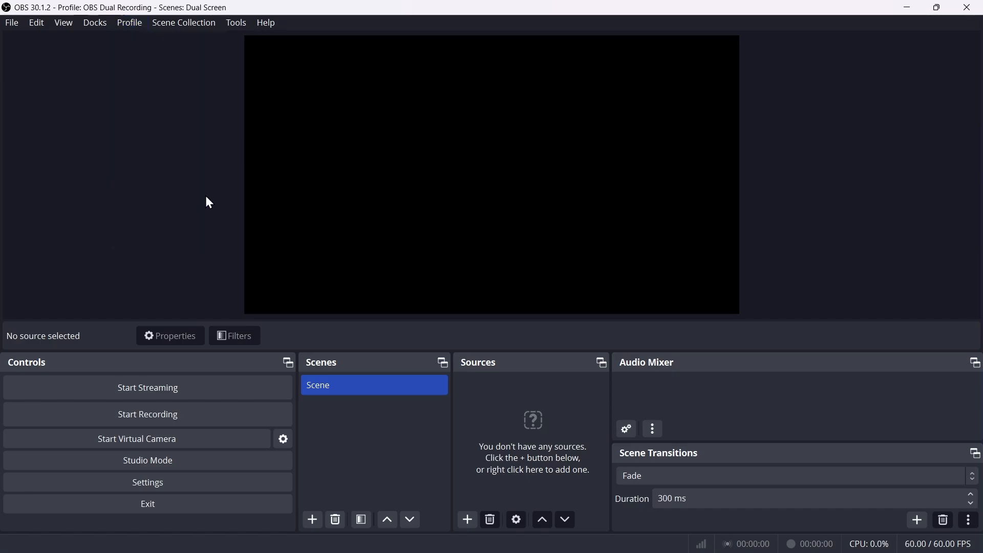
{"action": "mouse_move", "coordinate": [399, 432]}
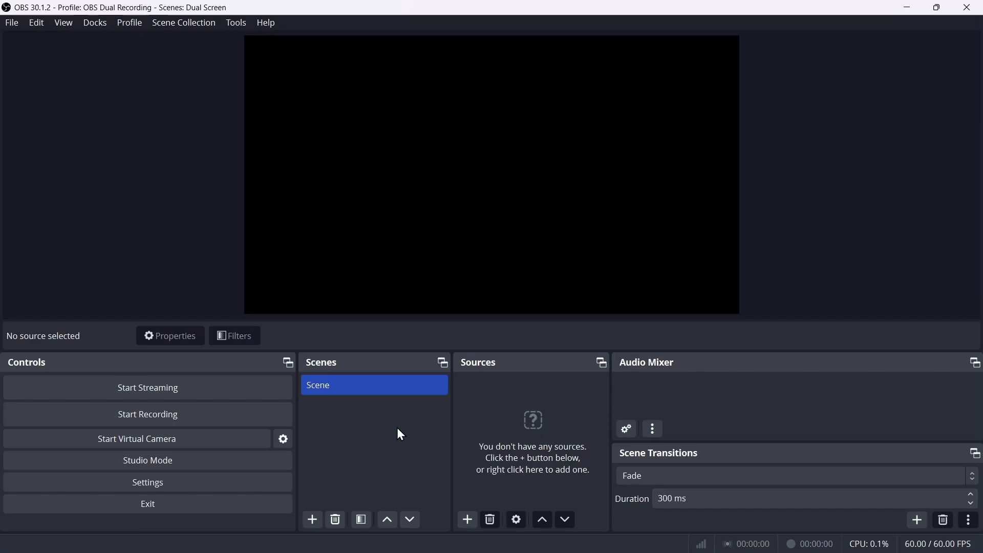
Bring up OBS Settings on the Video page to change the canvas resolution.
{"action": "left_click", "coordinate": [11, 23]}
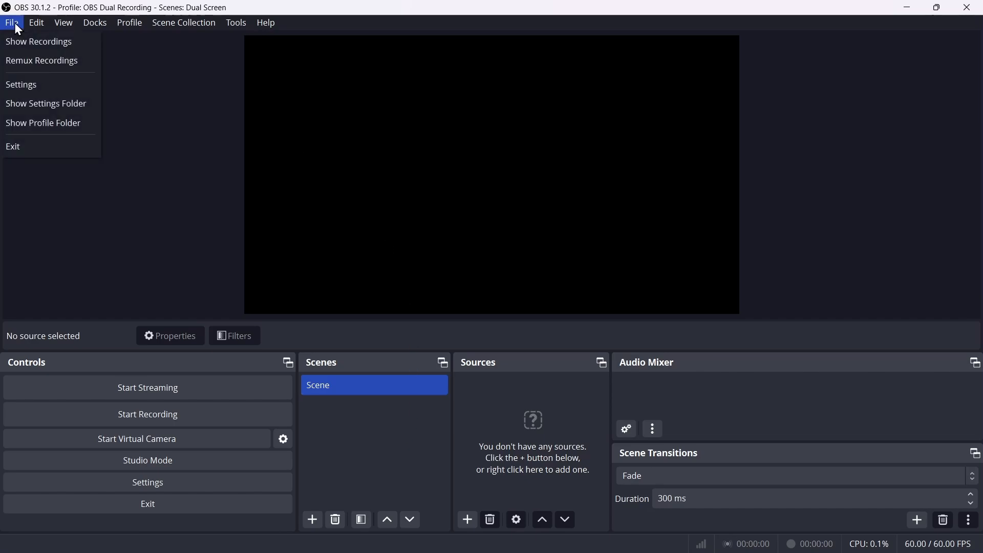
{"action": "left_click", "coordinate": [20, 84]}
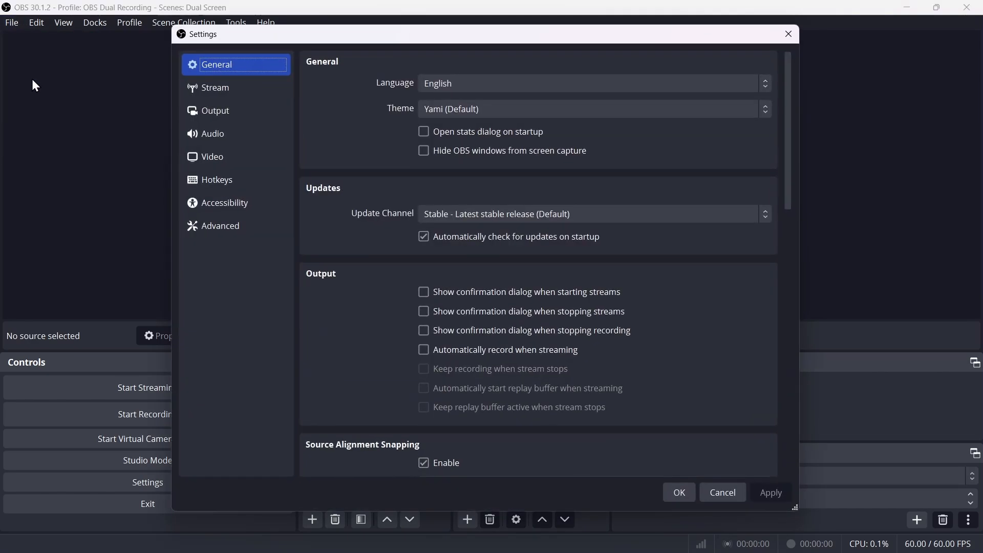
{"action": "left_click", "coordinate": [213, 157]}
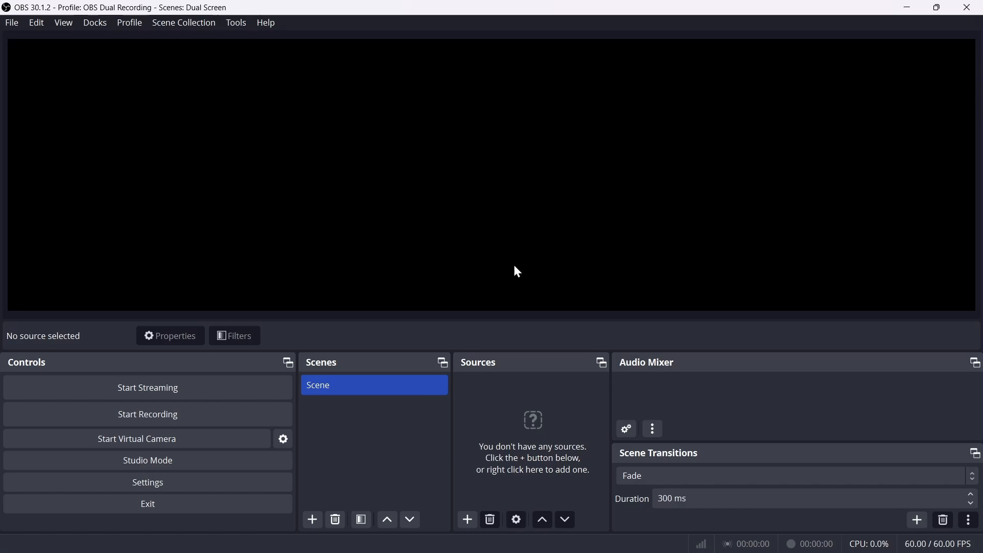
{"action": "mouse_move", "coordinate": [585, 135]}
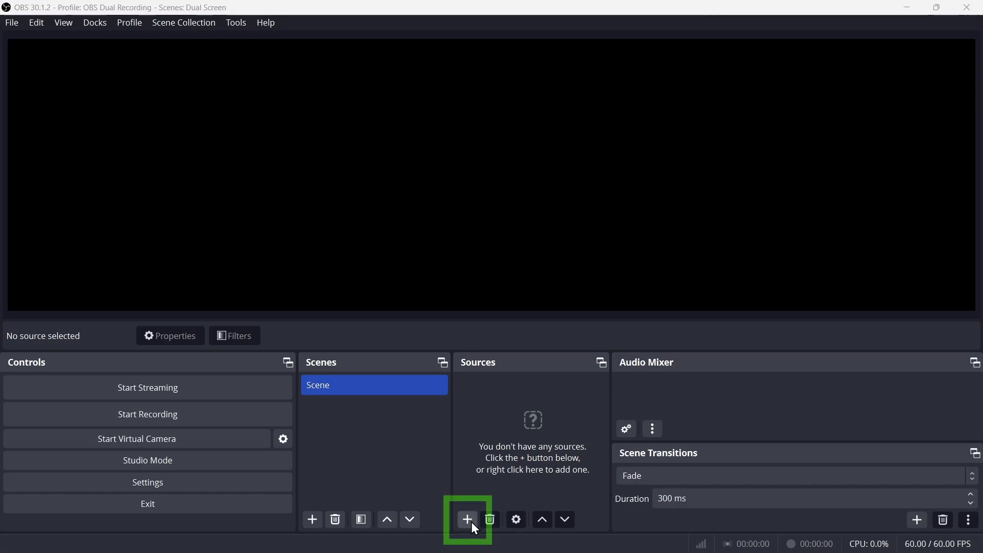
Add a Display Capture source for the second monitor to the Dual Screen scene.
{"action": "left_click", "coordinate": [467, 519]}
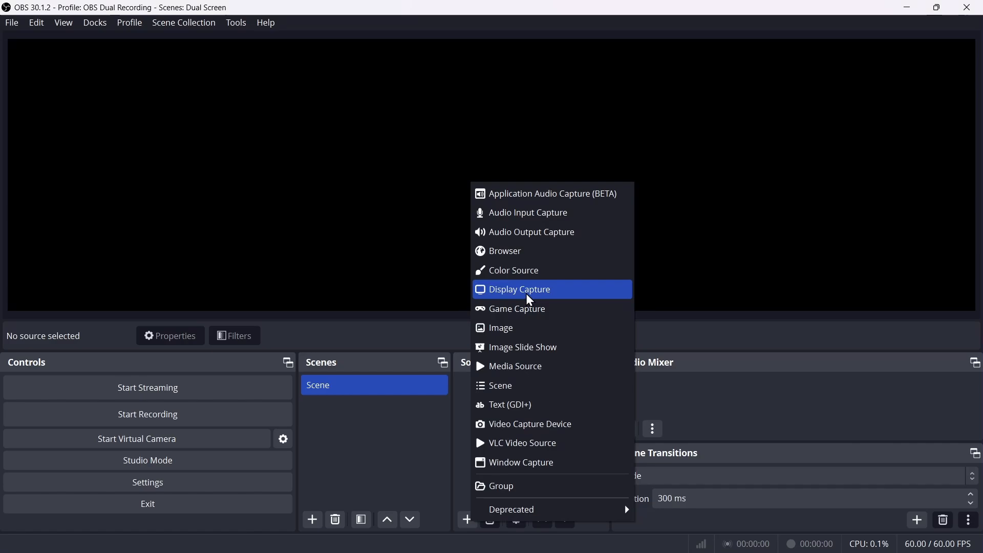
{"action": "left_click", "coordinate": [518, 289]}
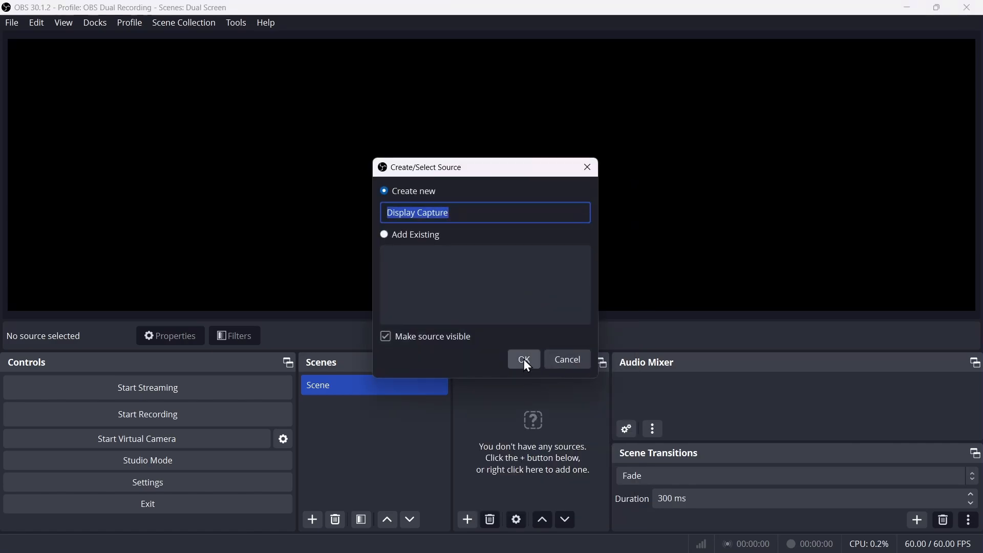
{"action": "left_click", "coordinate": [523, 363]}
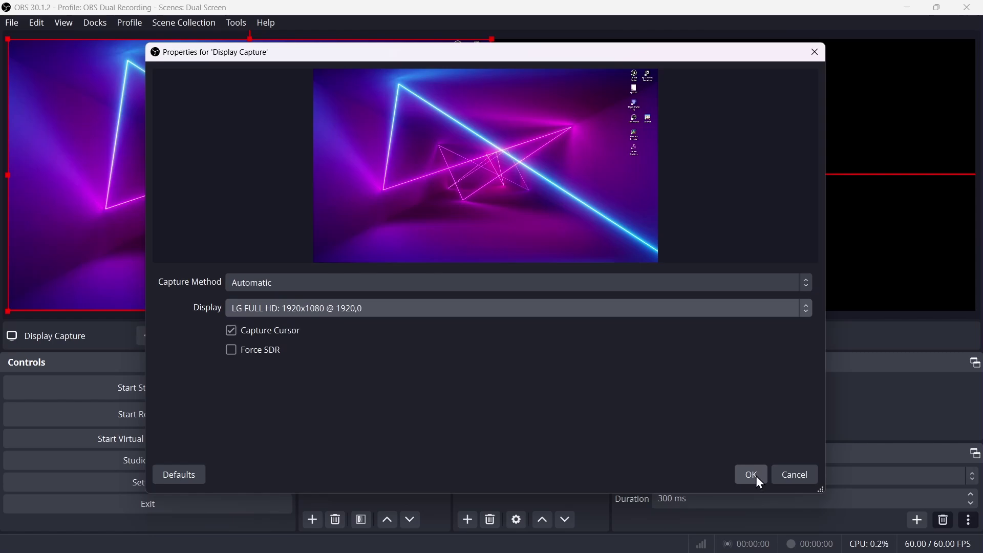
{"action": "left_click", "coordinate": [749, 475]}
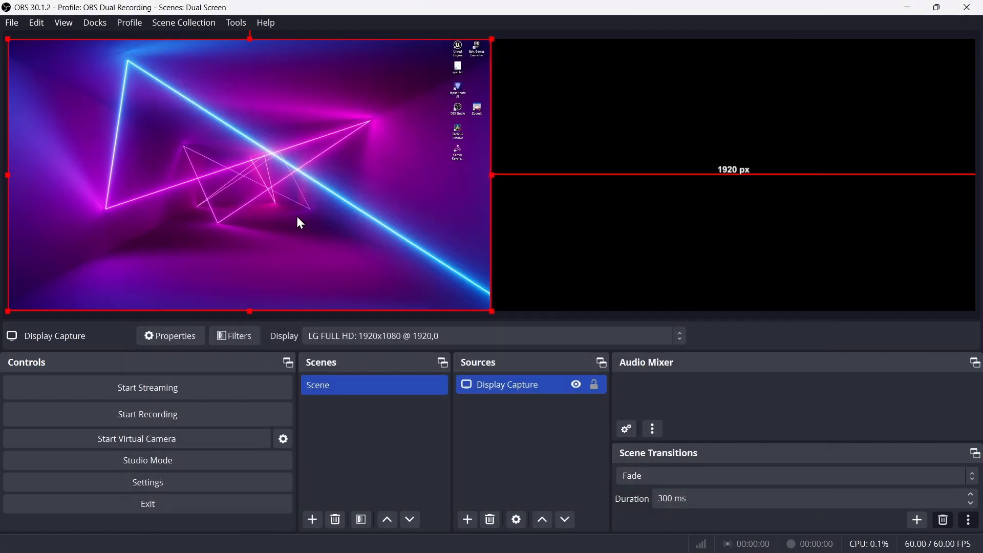
{"action": "mouse_move", "coordinate": [467, 519]}
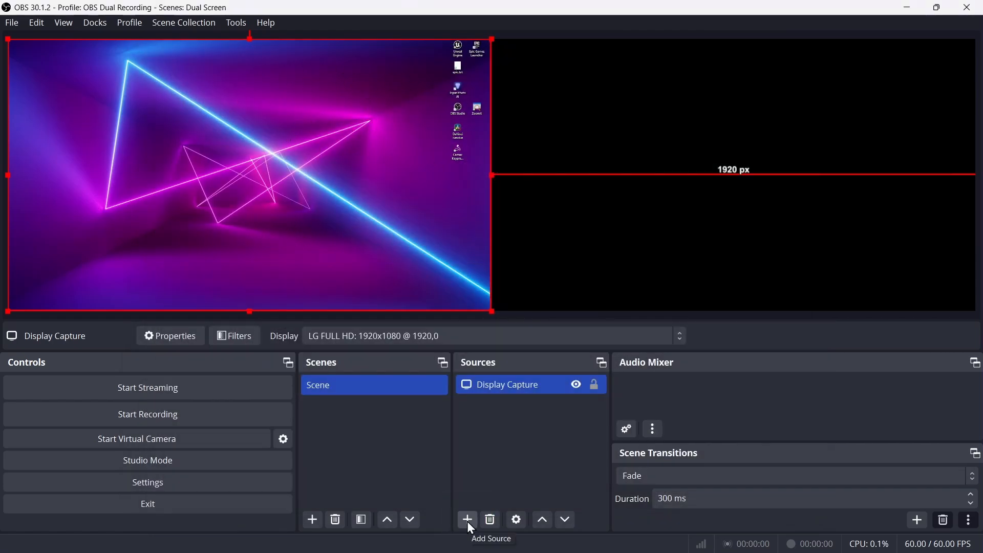
Add the webcam as a Video Capture Device source and close its properties.
{"action": "left_click", "coordinate": [467, 519]}
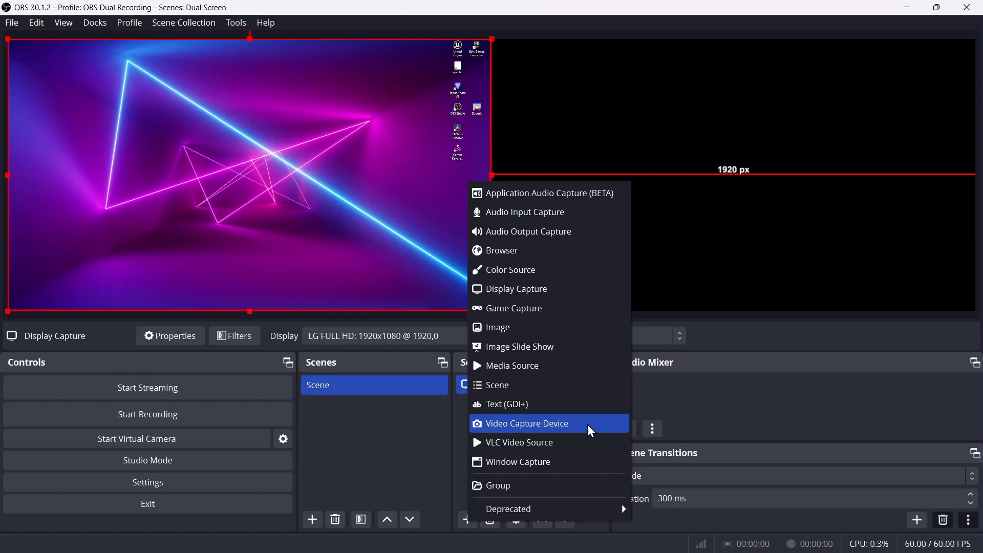
{"action": "left_click", "coordinate": [526, 423]}
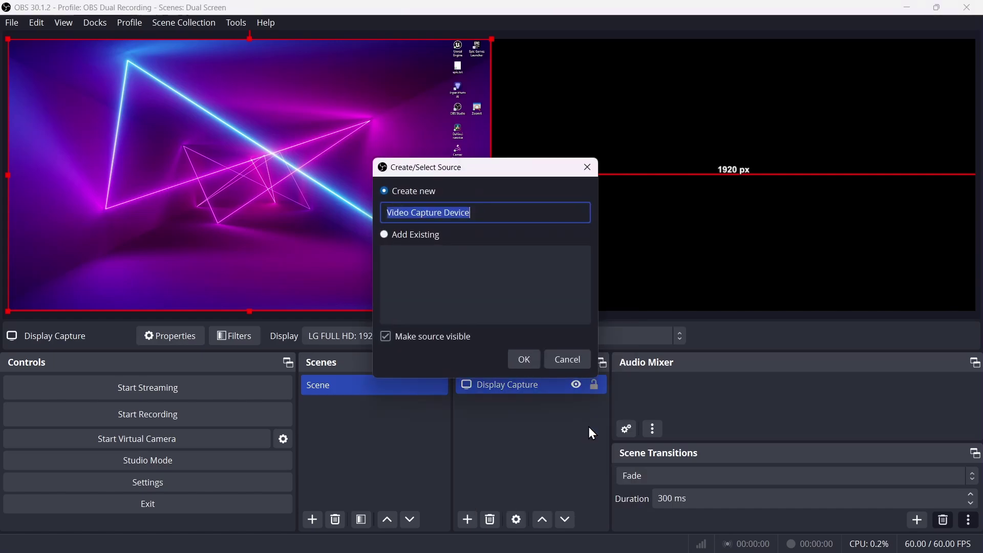
{"action": "left_click", "coordinate": [522, 359]}
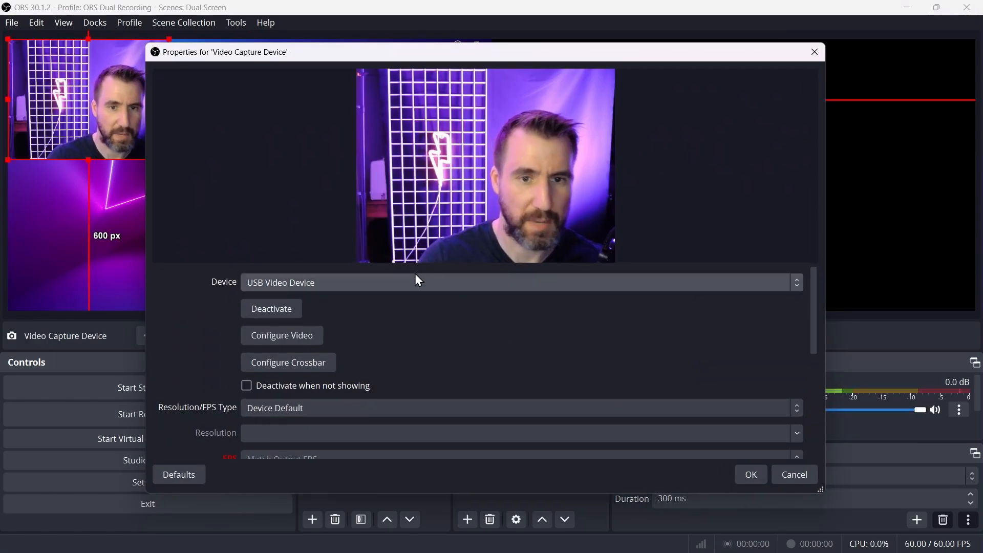
{"action": "left_click", "coordinate": [750, 474]}
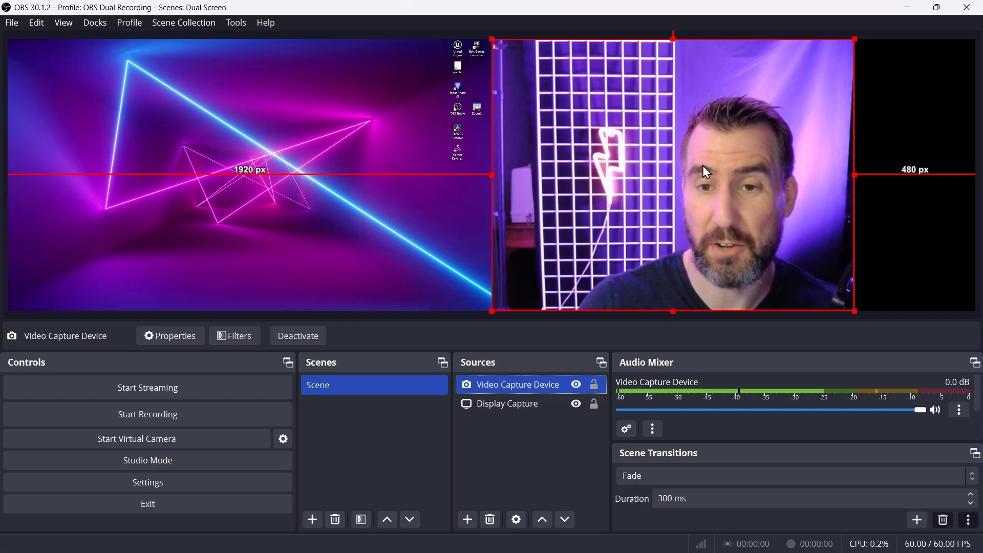
{"action": "left_click", "coordinate": [508, 403]}
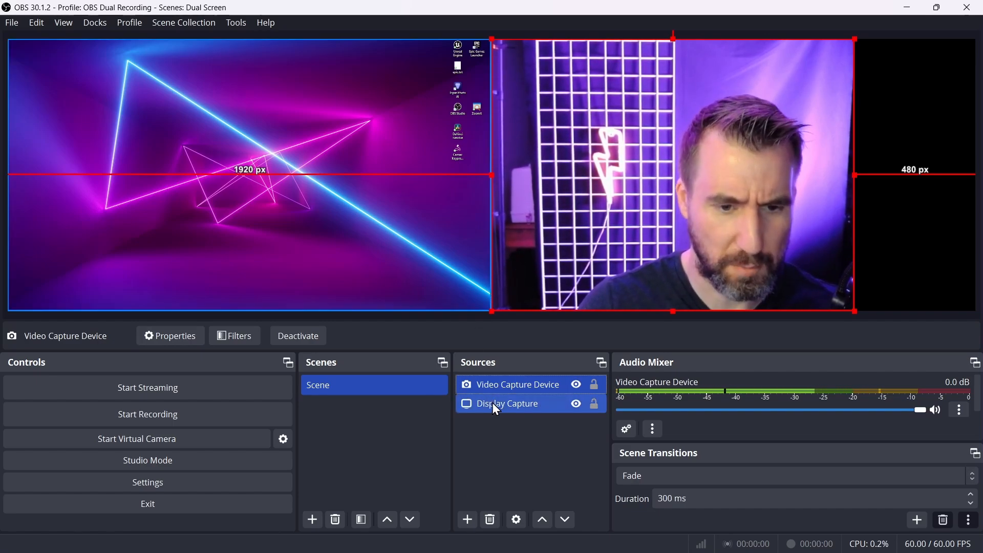
{"action": "left_click", "coordinate": [517, 384]}
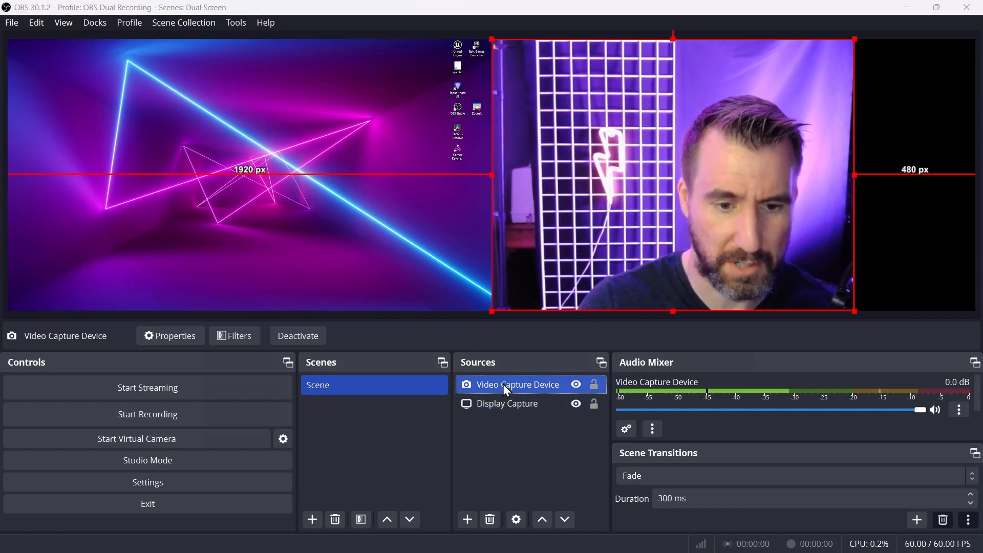
{"action": "left_click", "coordinate": [170, 335]}
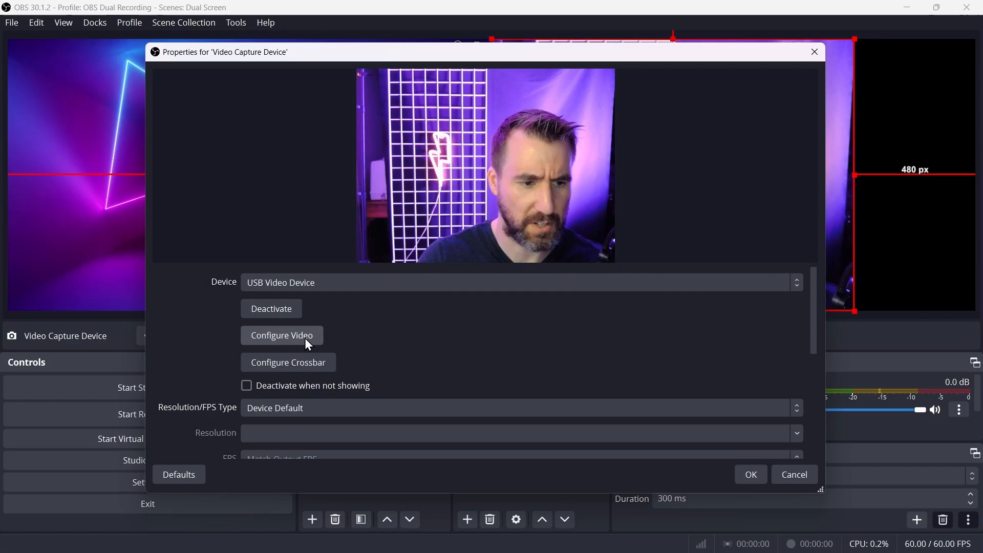
{"action": "left_click", "coordinate": [281, 335]}
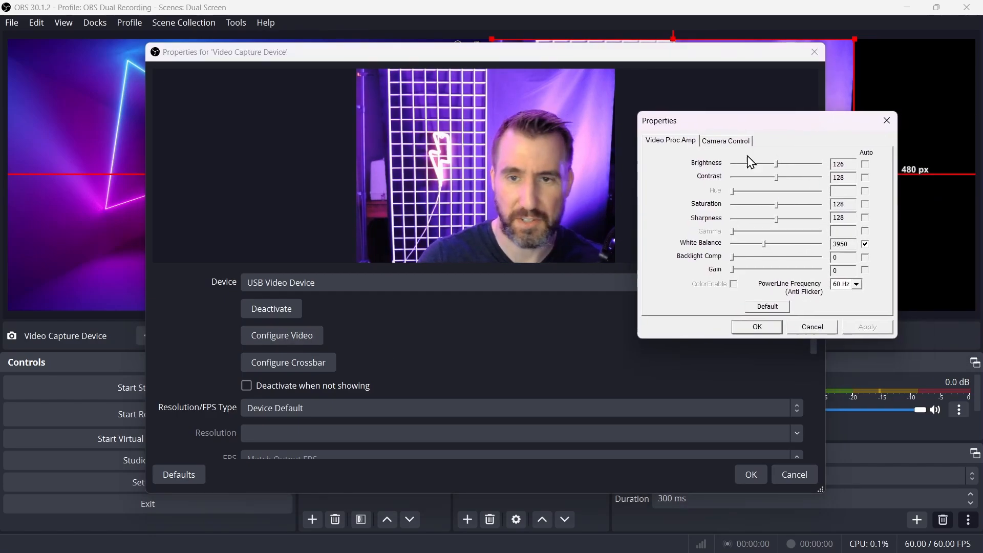
{"action": "left_click", "coordinate": [725, 140]}
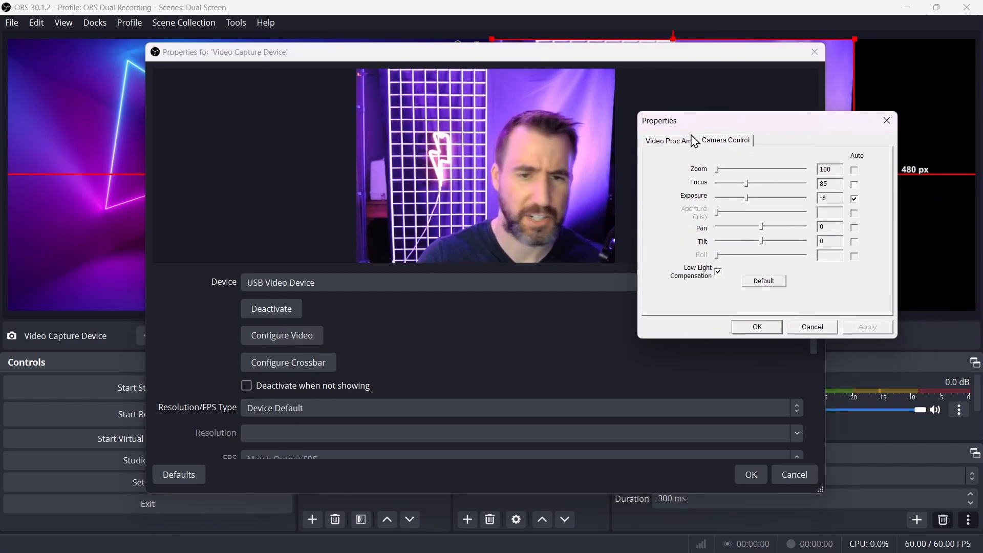
{"action": "left_click", "coordinate": [811, 327]}
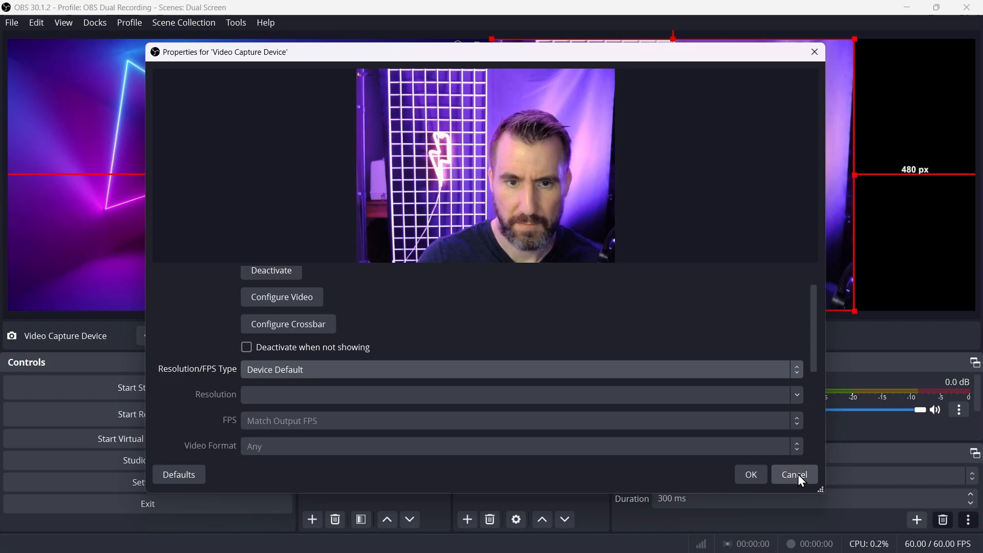
{"action": "left_click", "coordinate": [793, 474]}
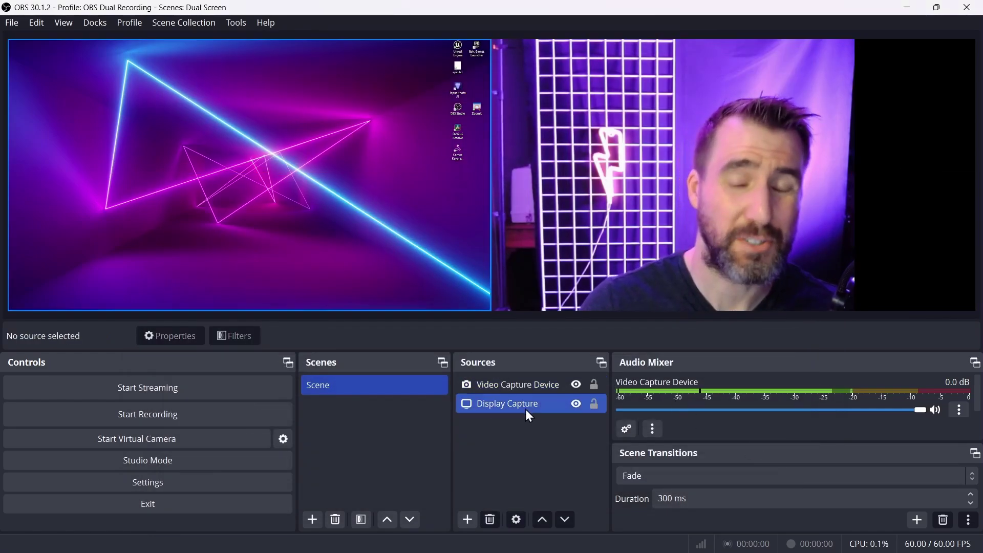
Add an Audio Input Capture source using the Yeti Stereo Microphone.
{"action": "left_click", "coordinate": [466, 519]}
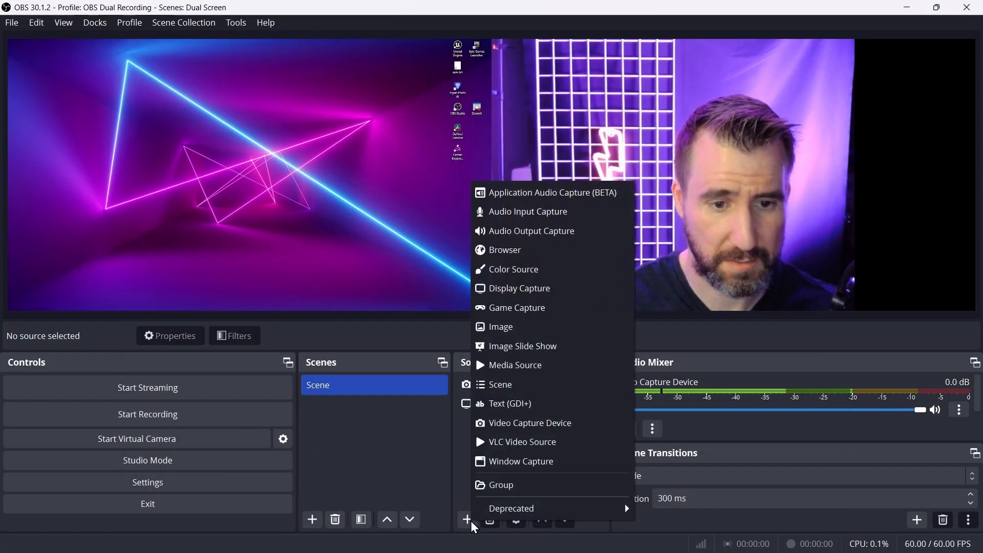
{"action": "left_click", "coordinate": [527, 211]}
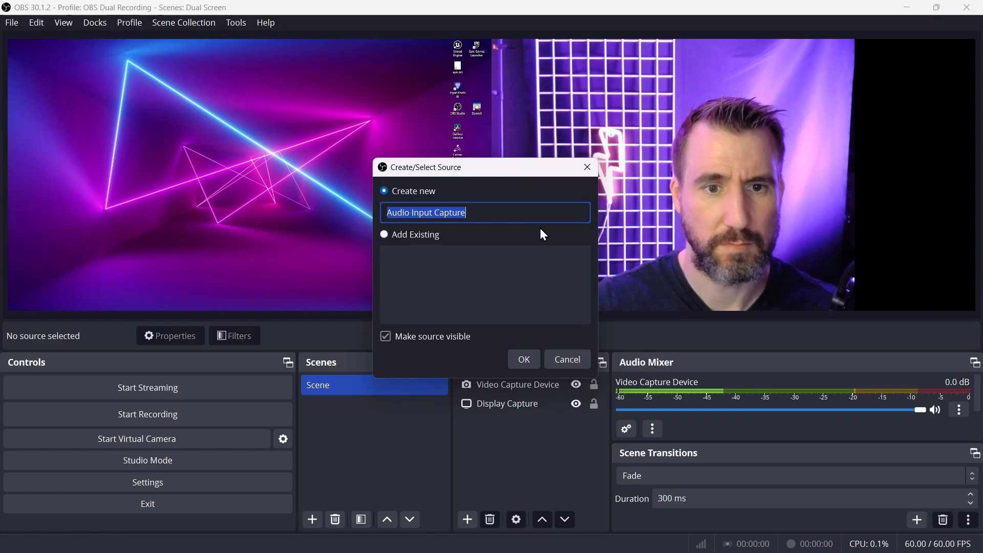
{"action": "left_click", "coordinate": [523, 358]}
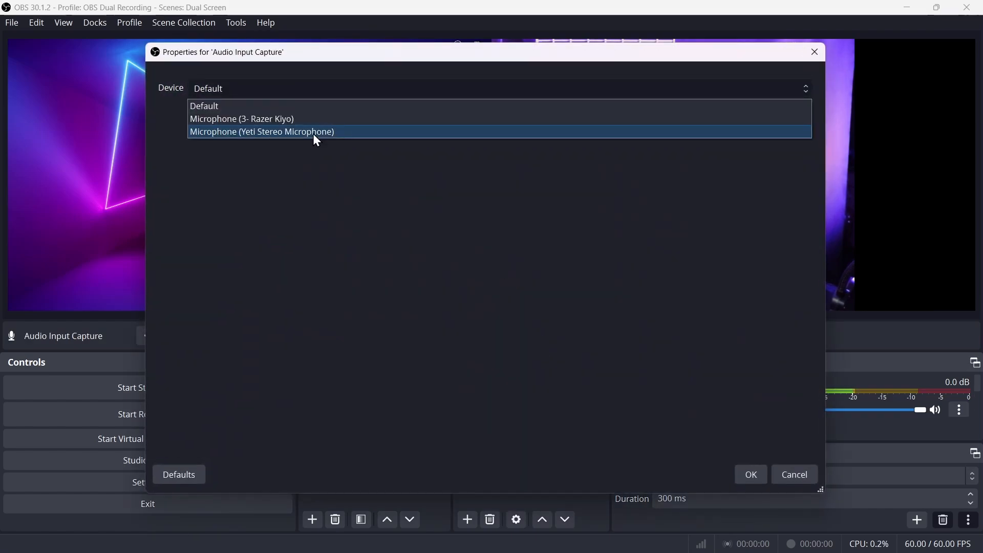
{"action": "left_click", "coordinate": [261, 131]}
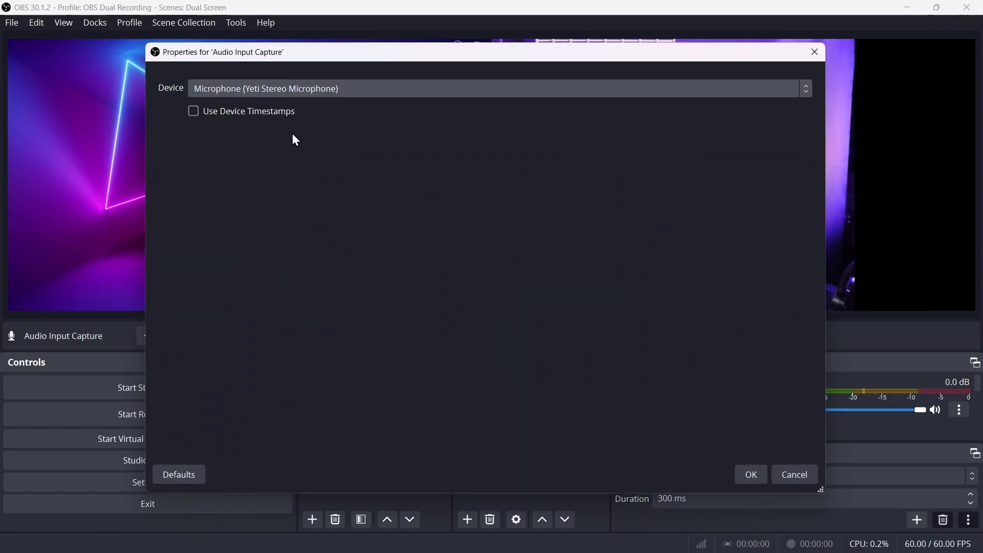
{"action": "left_click", "coordinate": [749, 474]}
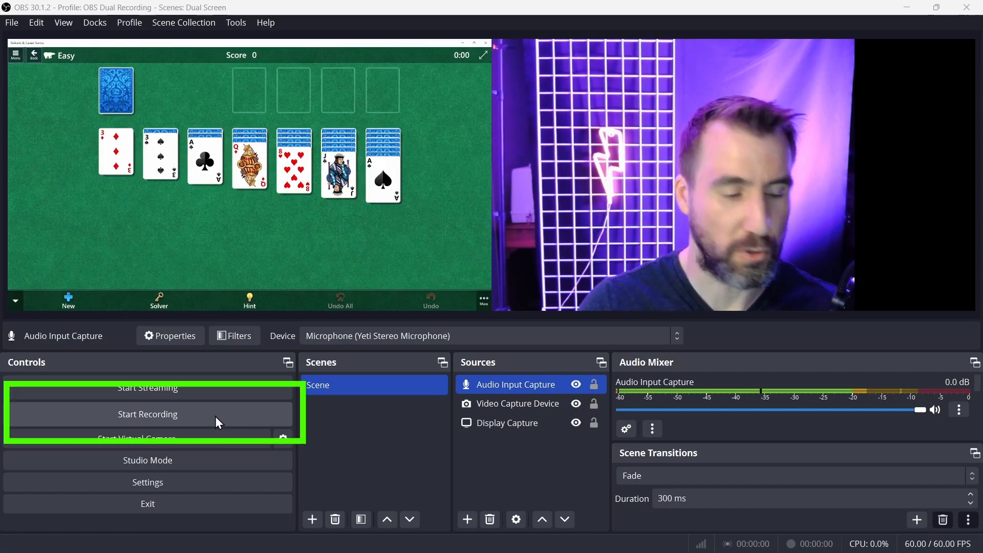
Record a test clip and play the saved MKV from the Videos folder.
{"action": "left_click", "coordinate": [147, 414]}
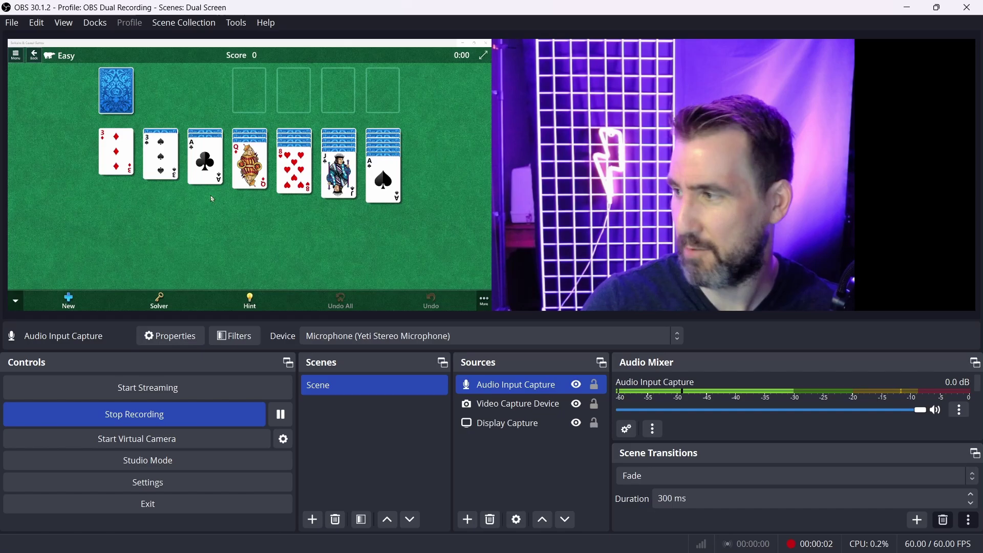
{"action": "left_click_drag", "start_coordinate": [338, 163], "coordinate": [313, 190]}
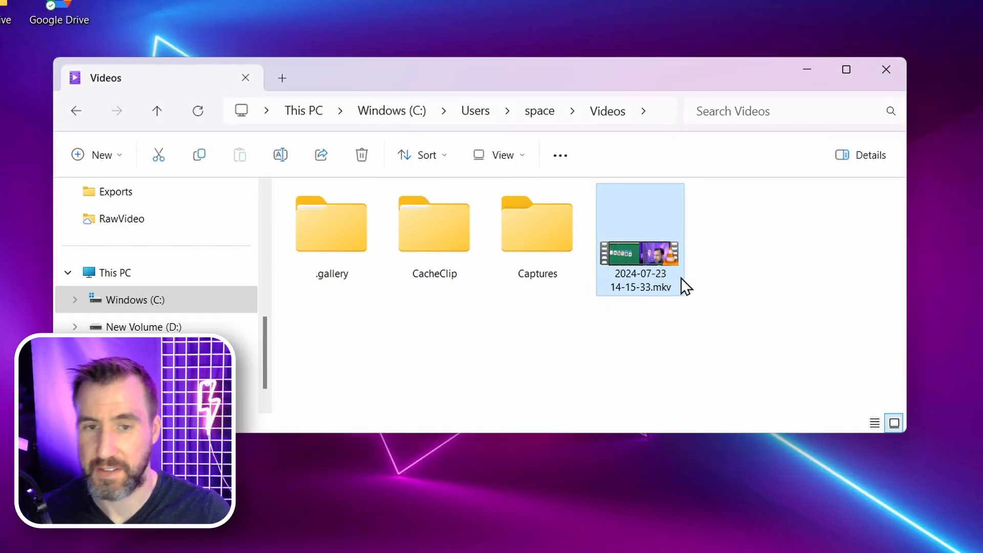
{"action": "mouse_move", "coordinate": [651, 251]}
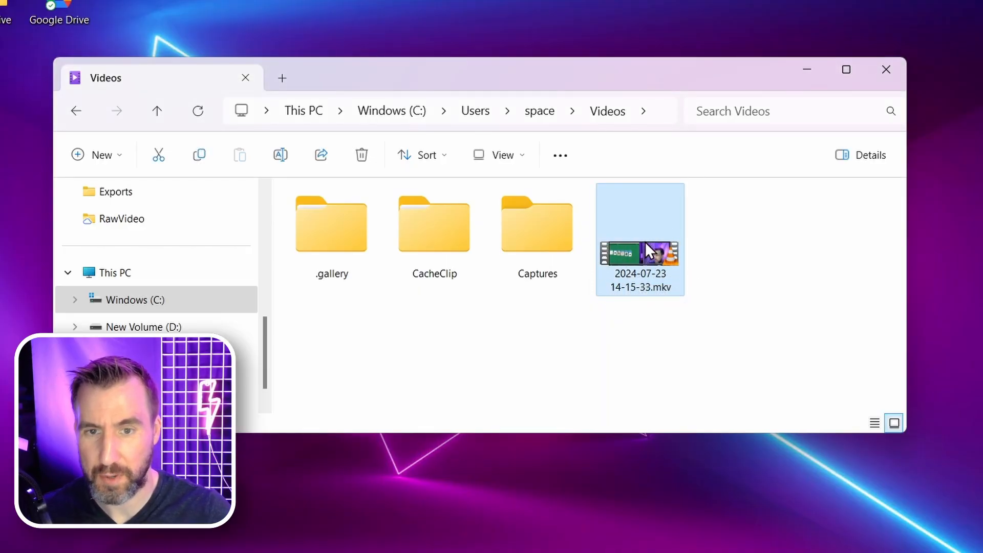
{"action": "double_click", "coordinate": [639, 240]}
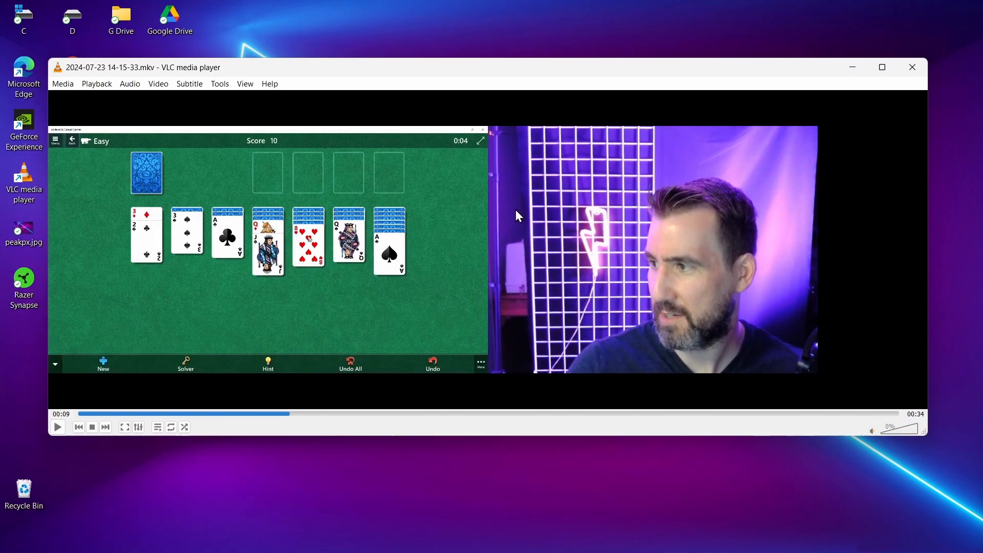
{"action": "mouse_move", "coordinate": [427, 220]}
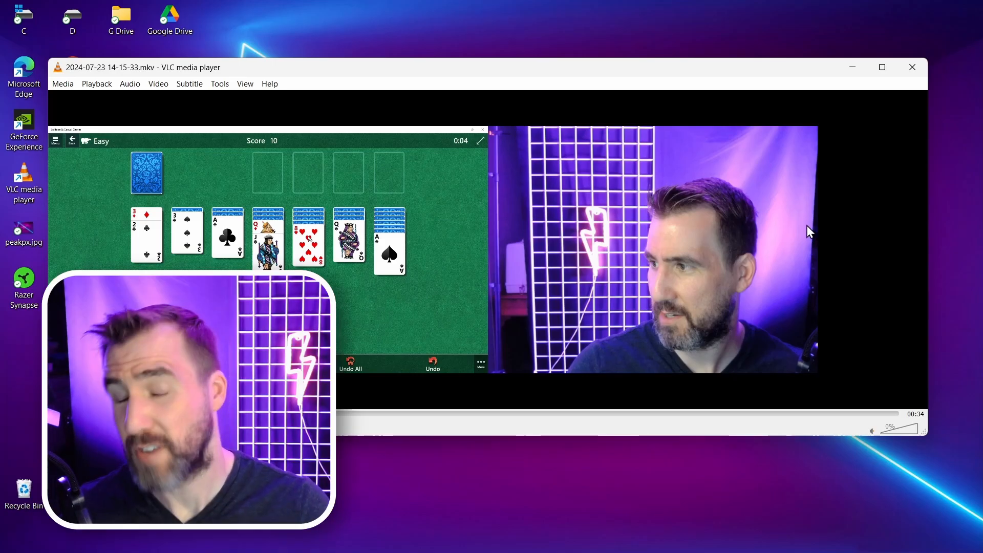
{"action": "mouse_move", "coordinate": [808, 227]}
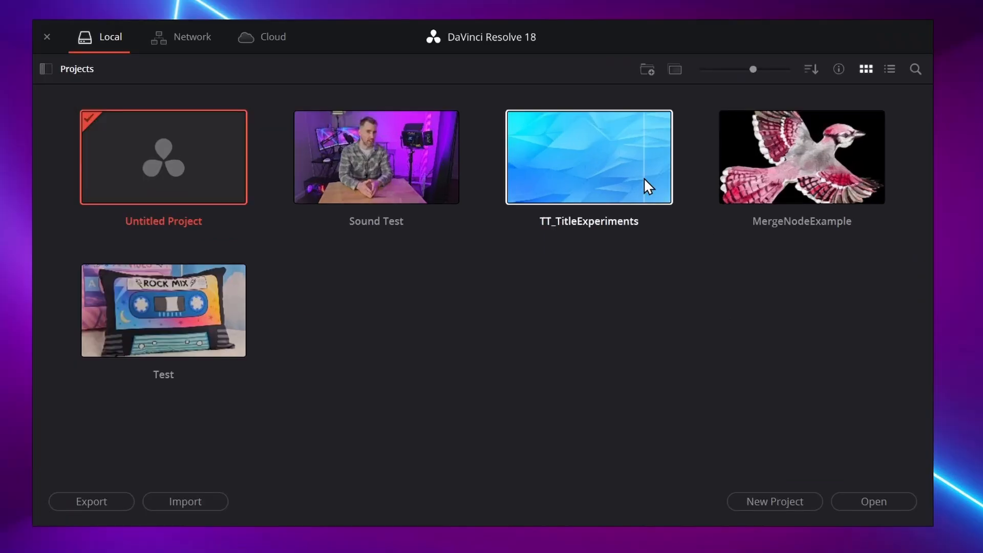
Create a new project named OBS_Demo in the Project Manager.
{"action": "left_click", "coordinate": [773, 500]}
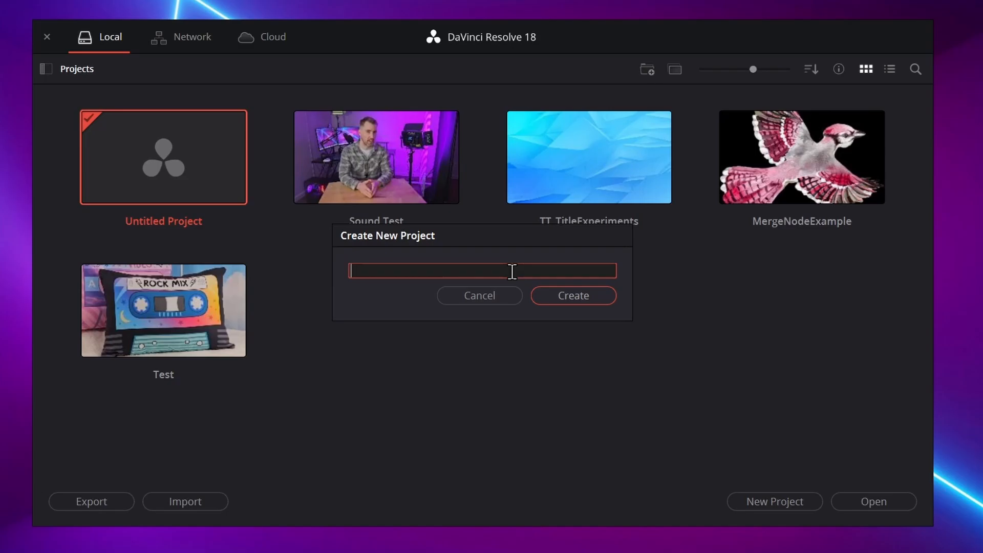
{"action": "type", "text": "OBS_Demo"}
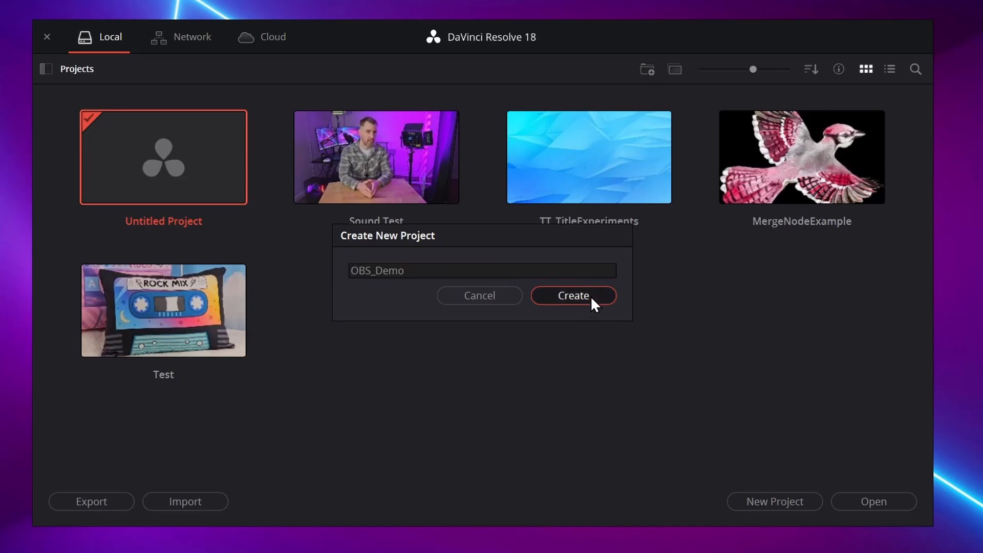
{"action": "left_click", "coordinate": [571, 296]}
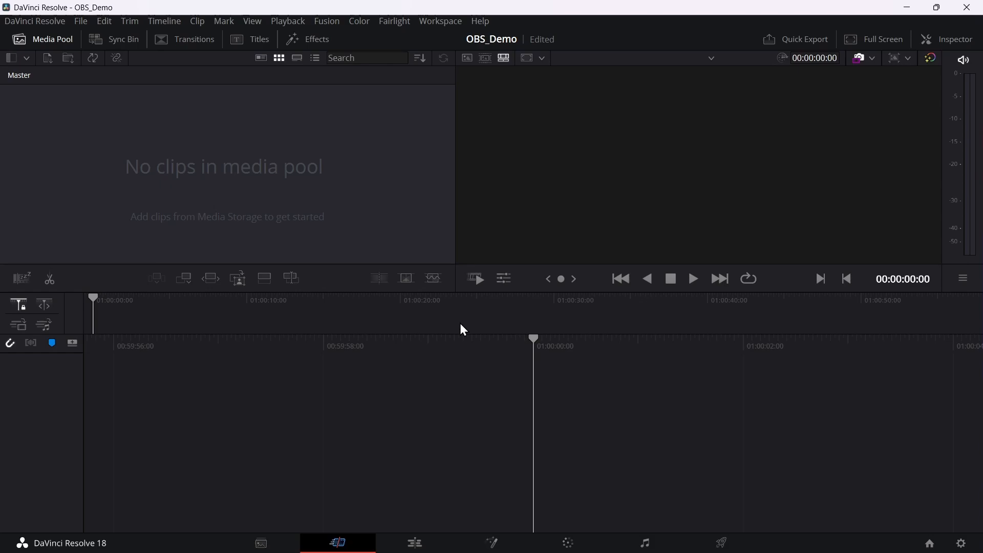
{"action": "mouse_move", "coordinate": [413, 542]}
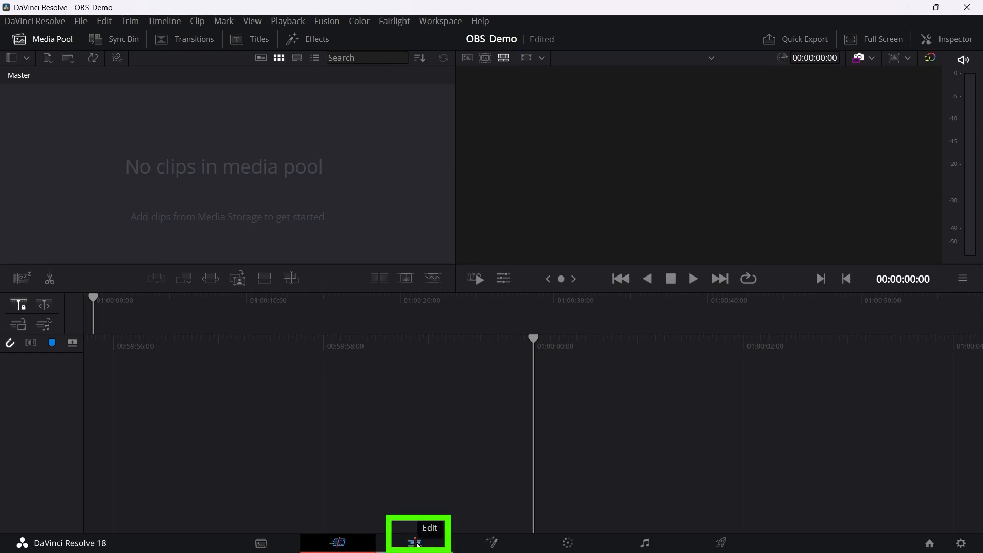
Import the OBS recording on the Edit page and accept the clip's frame rate.
{"action": "left_click", "coordinate": [414, 542]}
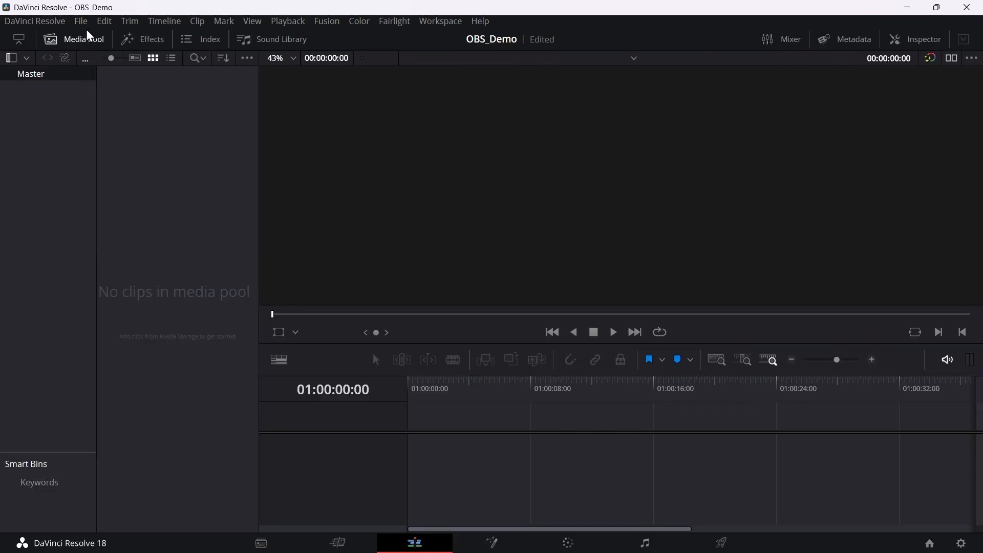
{"action": "right_click", "coordinate": [175, 187]}
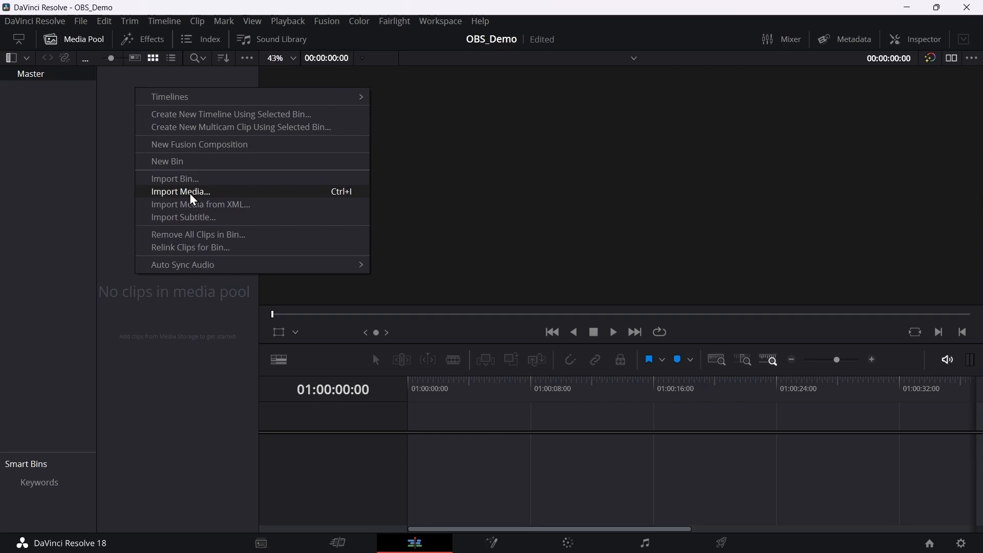
{"action": "left_click", "coordinate": [179, 191]}
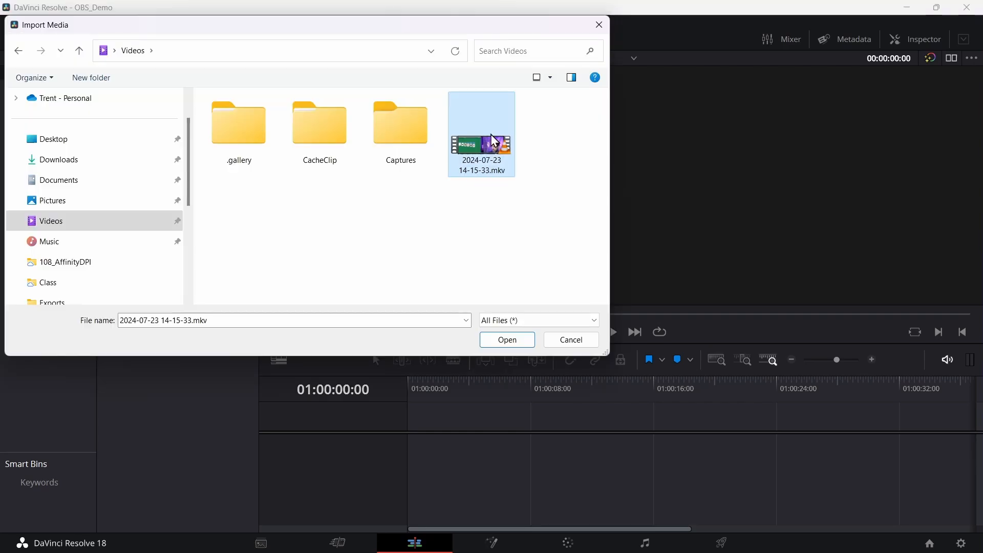
{"action": "mouse_move", "coordinate": [506, 339]}
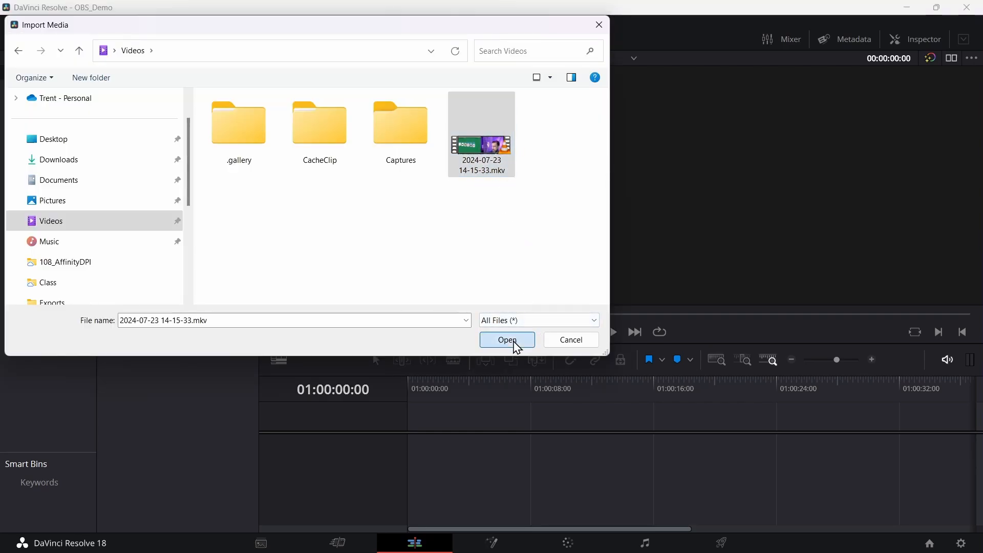
{"action": "left_click", "coordinate": [506, 339]}
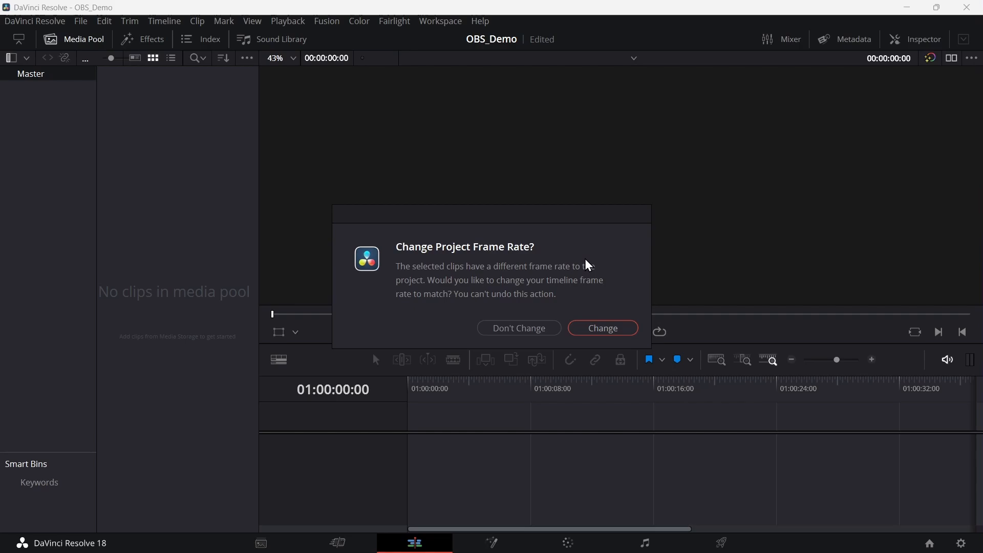
{"action": "left_click", "coordinate": [600, 327]}
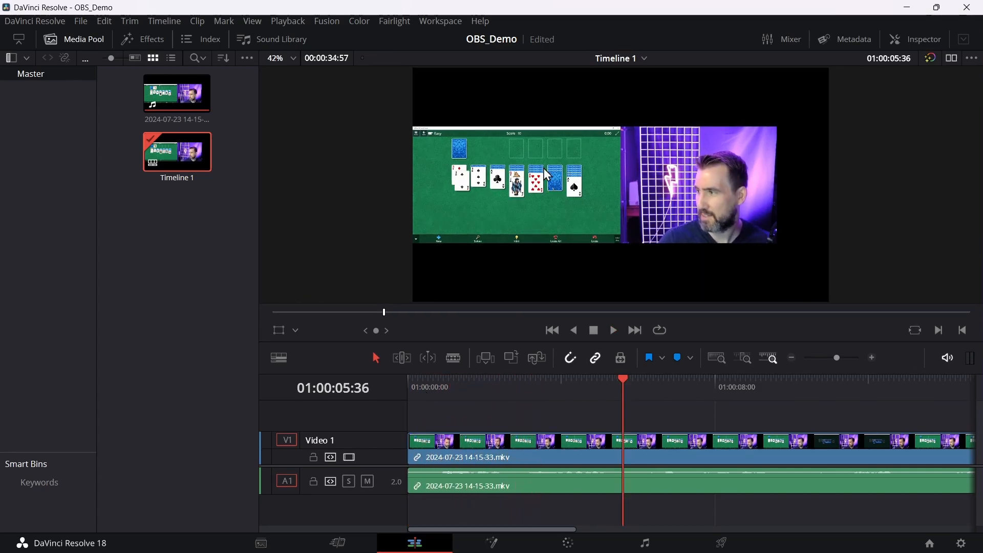
{"action": "mouse_move", "coordinate": [755, 166]}
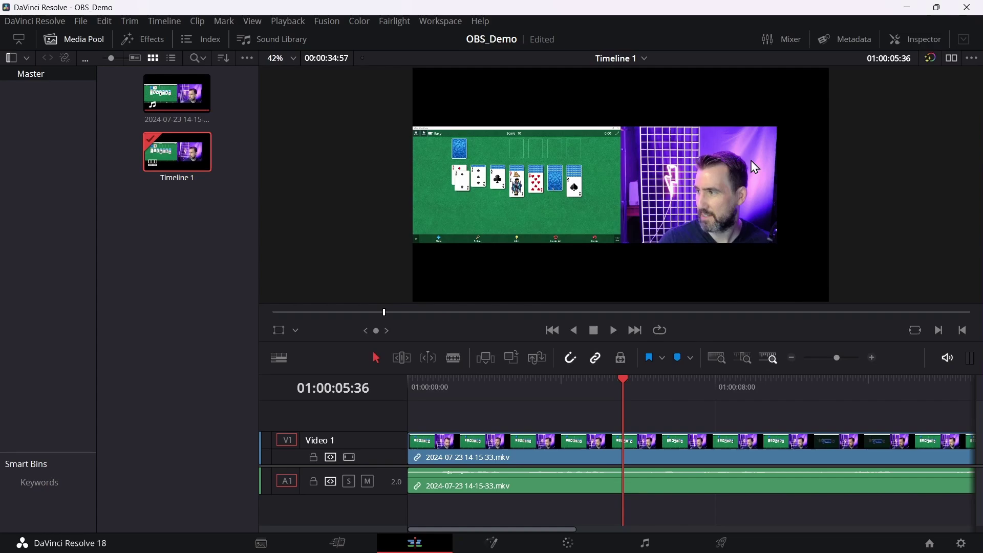
{"action": "mouse_move", "coordinate": [176, 154]}
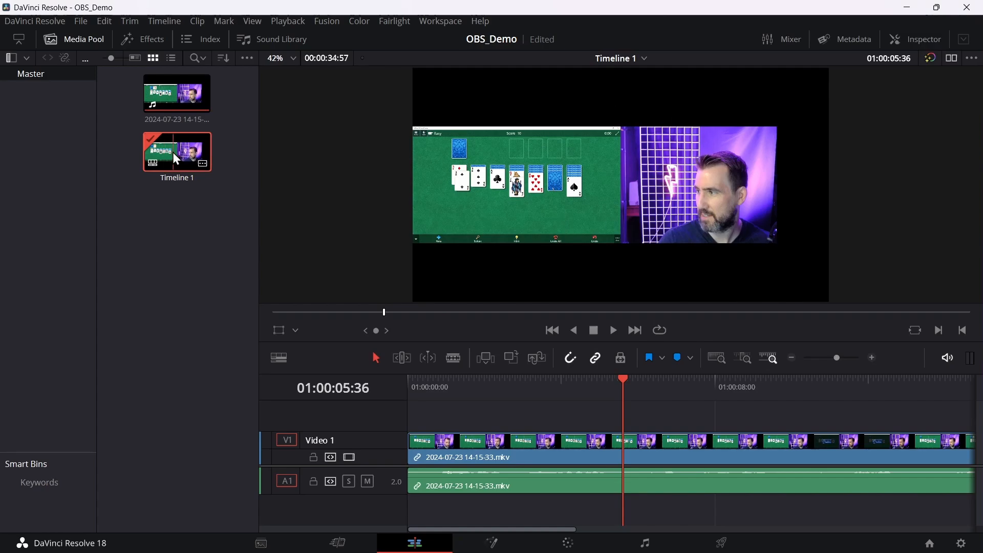
{"action": "right_click", "coordinate": [176, 151]}
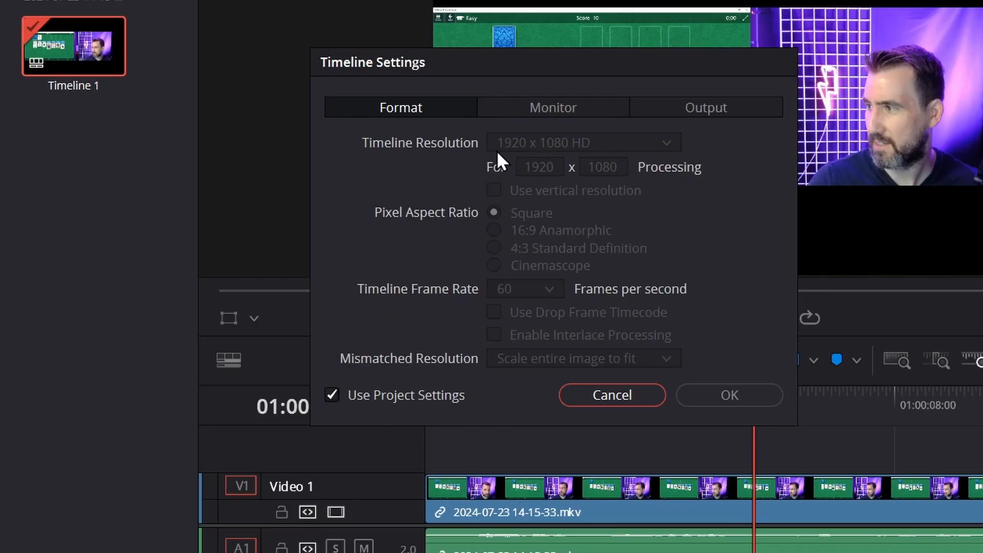
{"action": "mouse_move", "coordinate": [542, 150]}
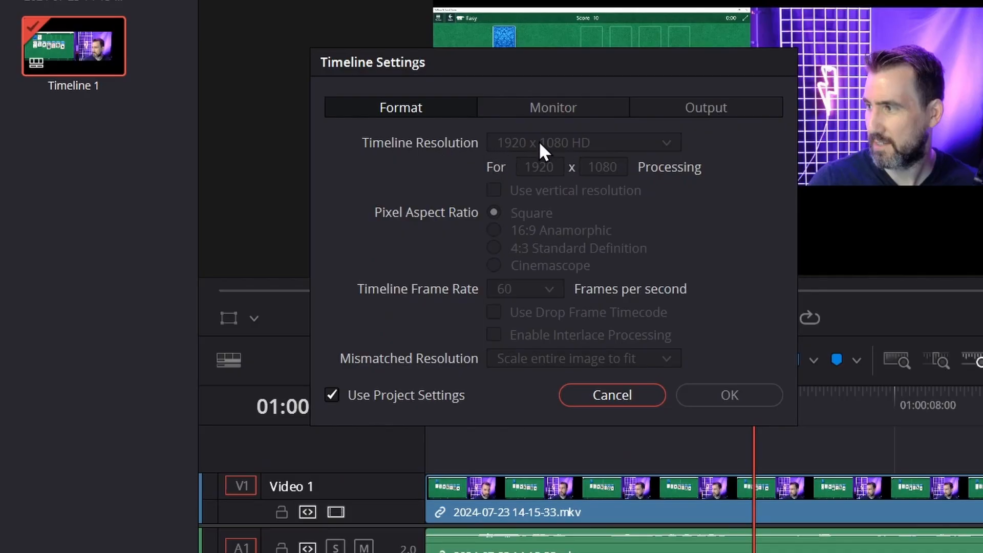
{"action": "mouse_move", "coordinate": [632, 401]}
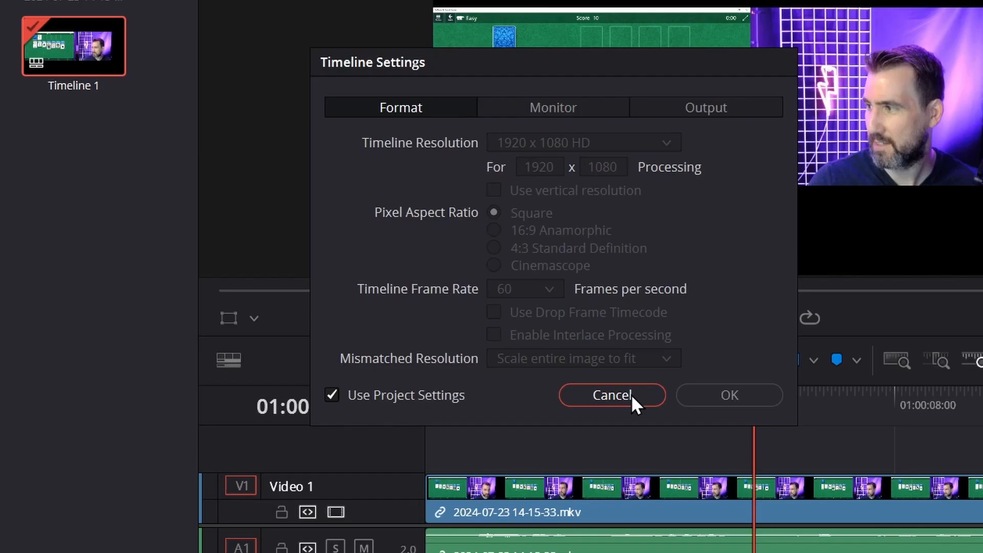
{"action": "left_click", "coordinate": [611, 395]}
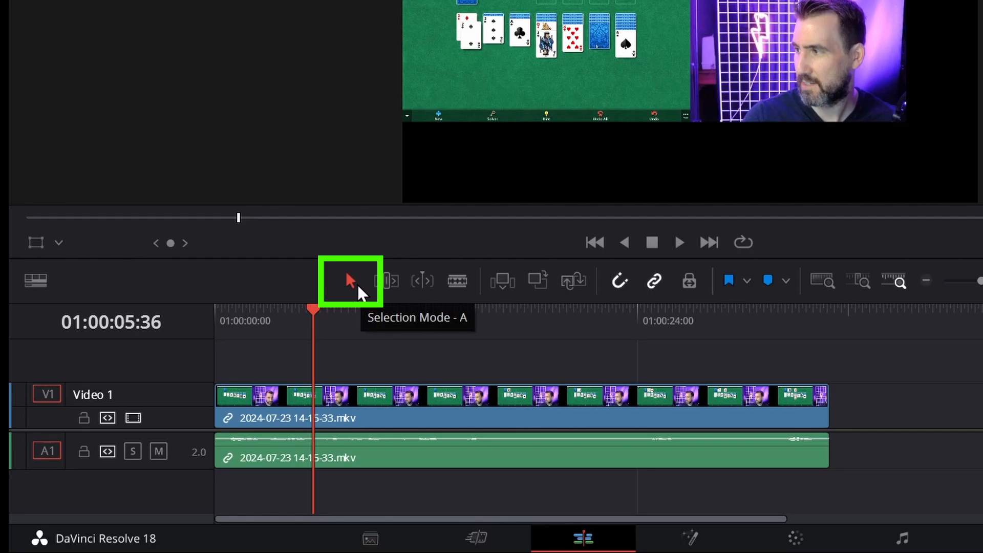
{"action": "mouse_move", "coordinate": [340, 405]}
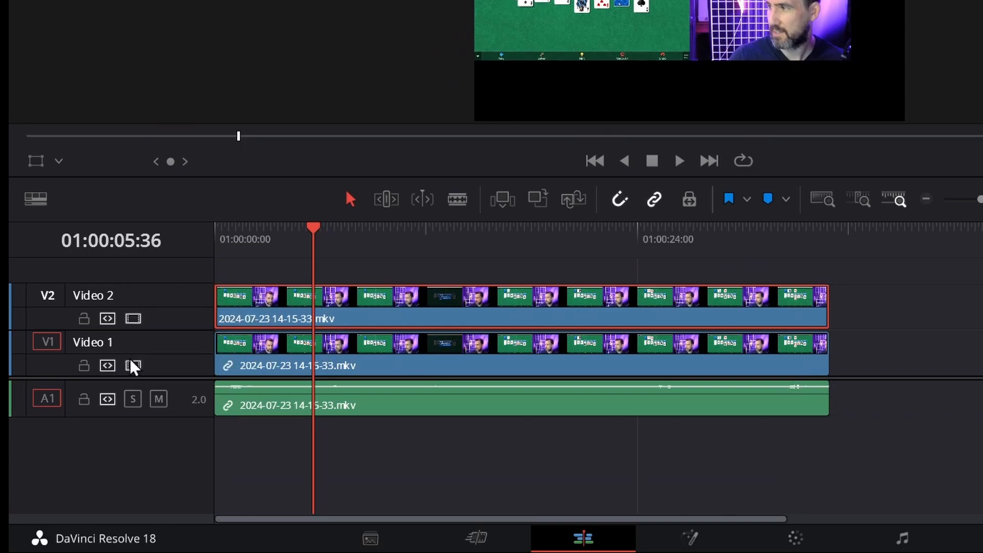
{"action": "mouse_move", "coordinate": [137, 362]}
{"action": "type", "text": "Desktop"}
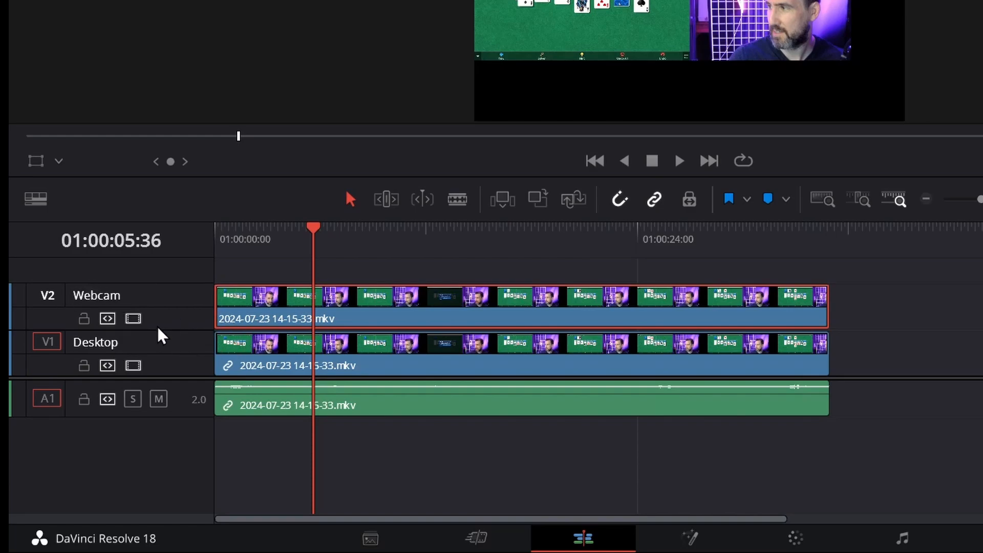
{"action": "mouse_move", "coordinate": [132, 366]}
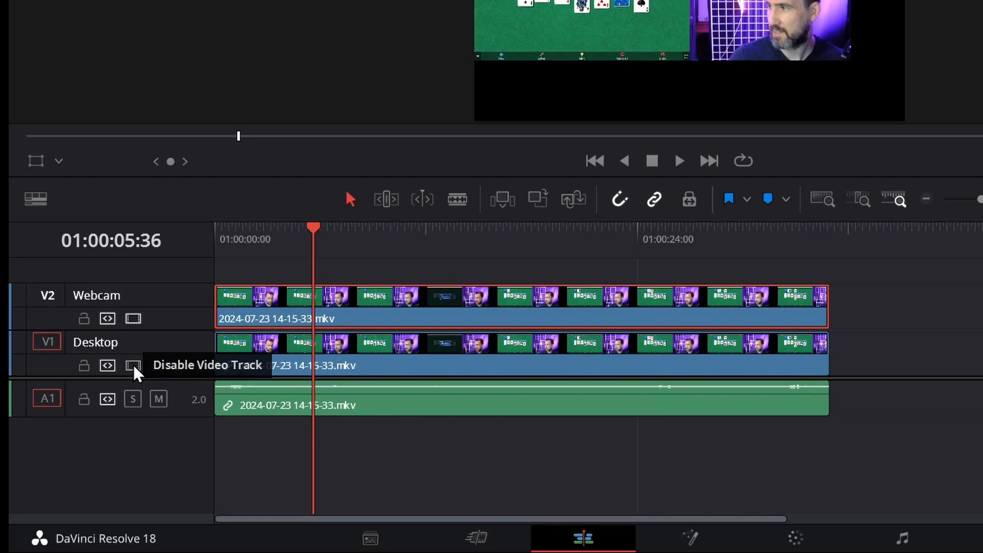
Disable video on the V1 Desktop track.
{"action": "left_click", "coordinate": [132, 365]}
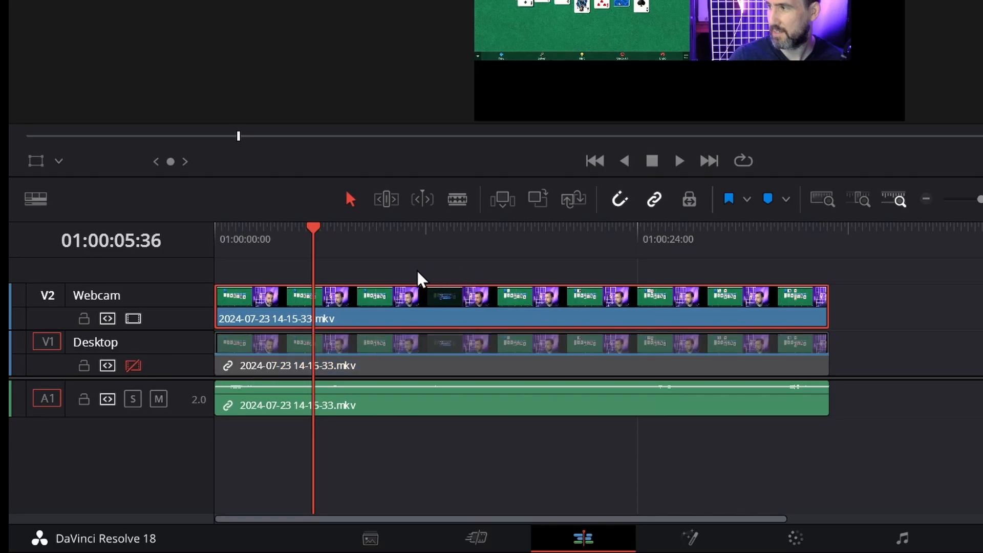
{"action": "mouse_move", "coordinate": [442, 301]}
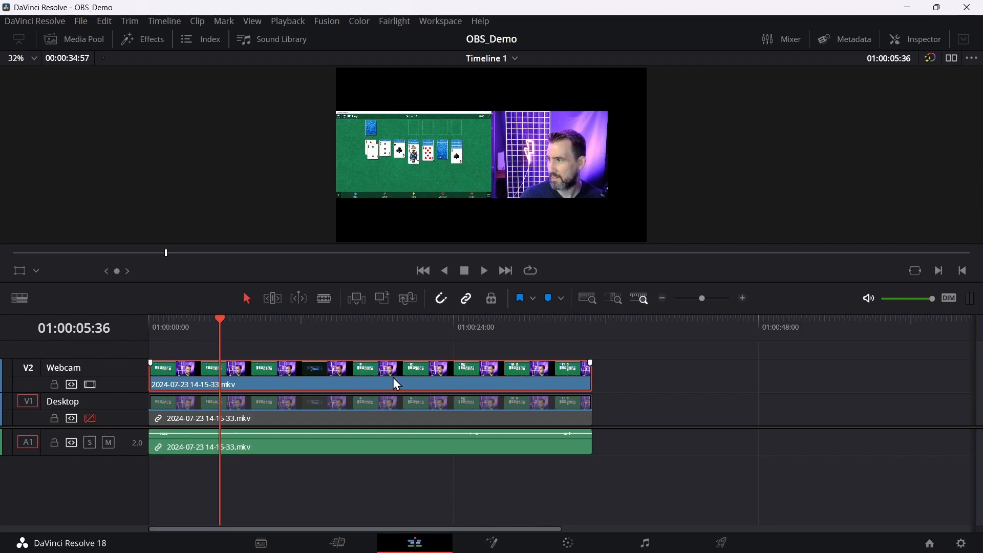
Show the Webcam clip's Inspector and expand its Cropping settings.
{"action": "left_click", "coordinate": [914, 39]}
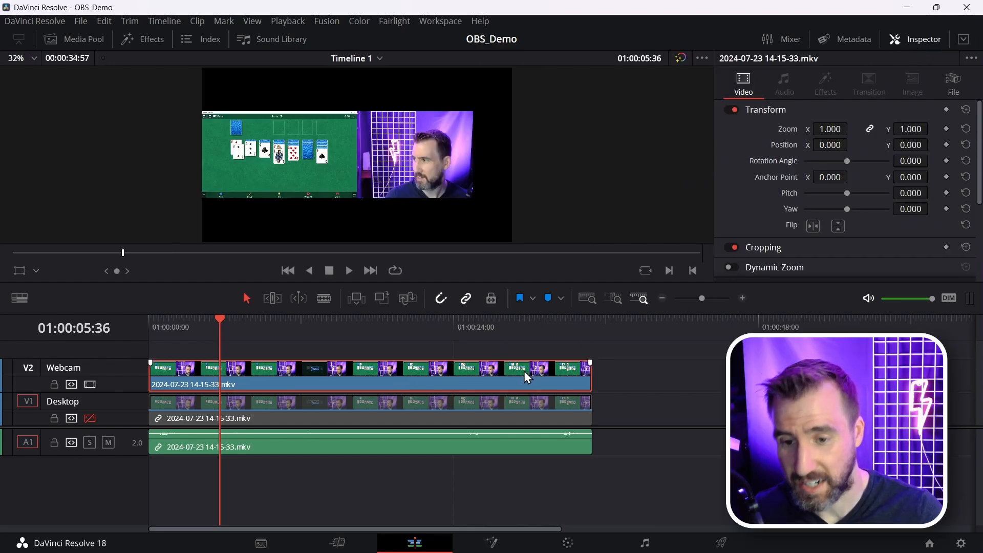
{"action": "mouse_move", "coordinate": [805, 137]}
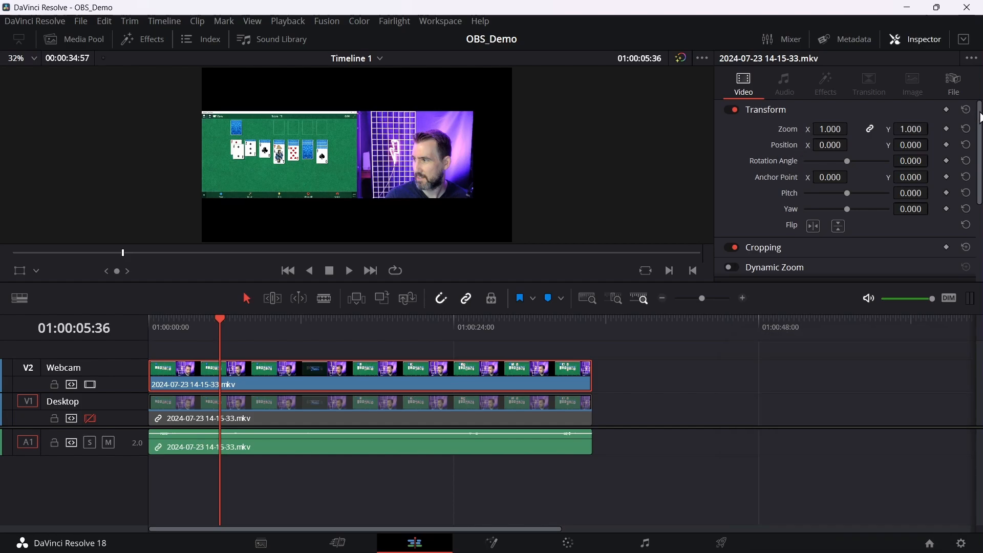
{"action": "scroll", "scroll_direction": "down", "scroll_amount": 3}
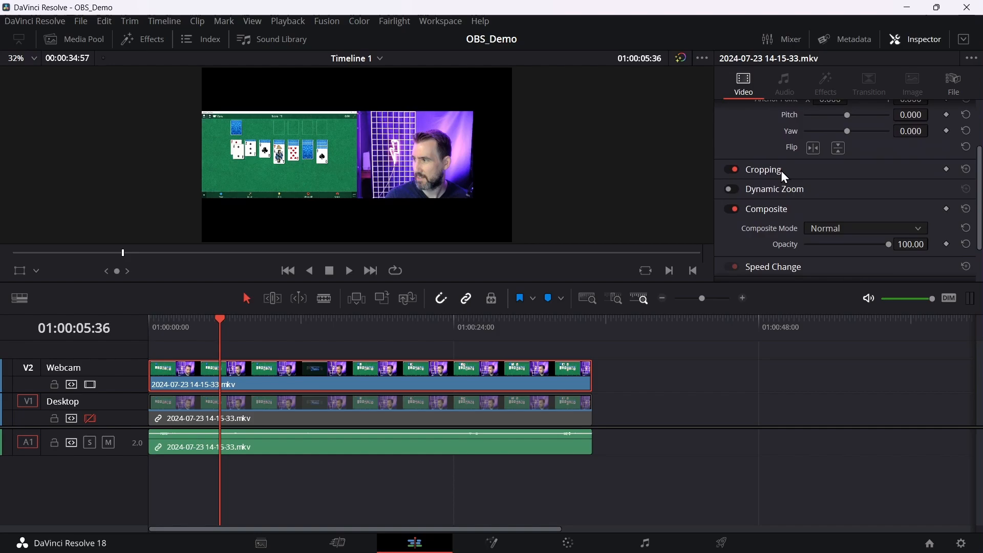
{"action": "left_click", "coordinate": [761, 169]}
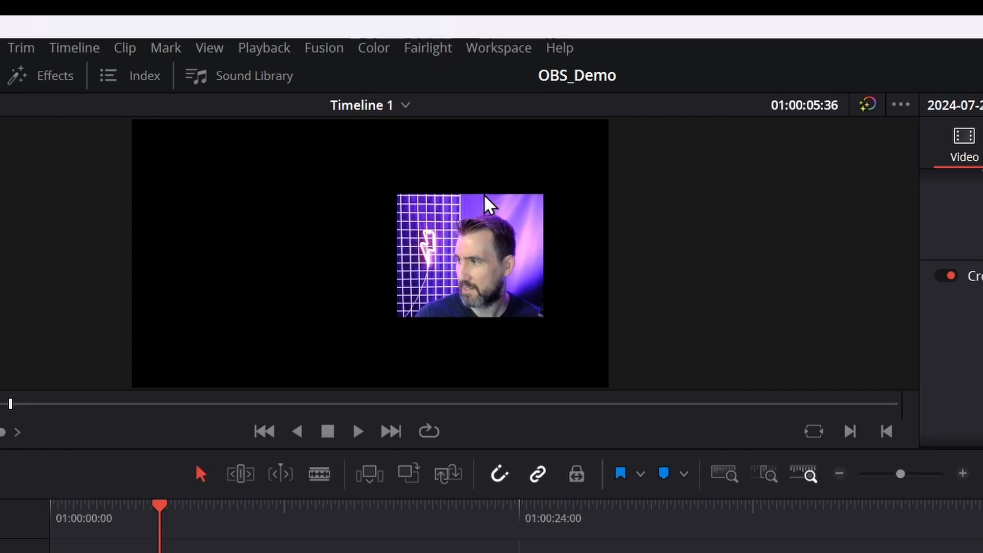
{"action": "mouse_move", "coordinate": [879, 385]}
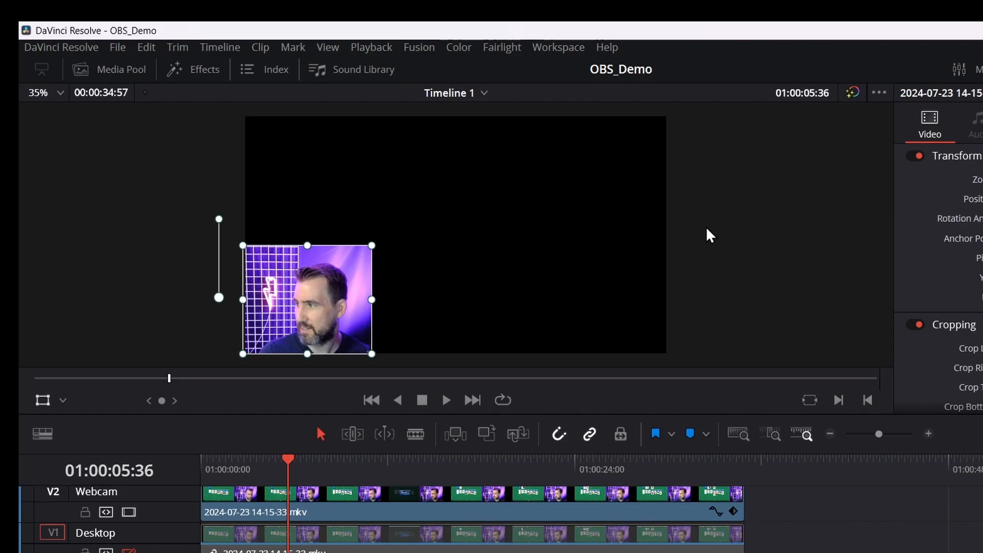
{"action": "mouse_move", "coordinate": [813, 238]}
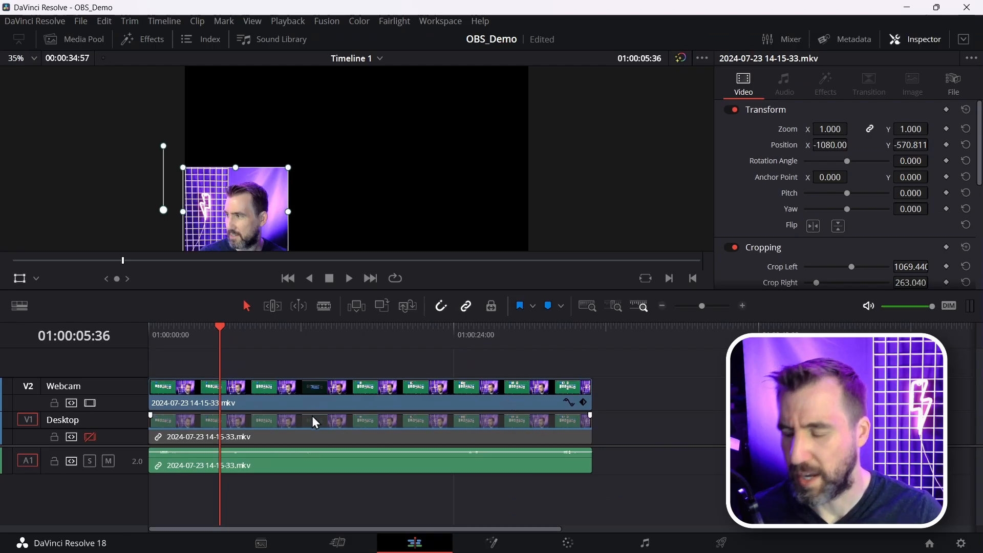
{"action": "mouse_move", "coordinate": [89, 436]}
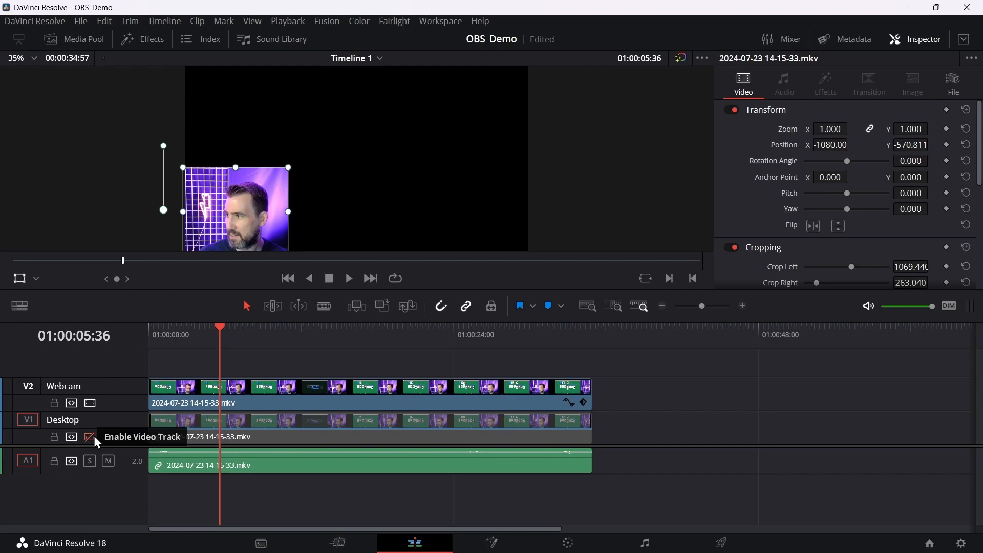
Re-enable the V1 Desktop track and set the Desktop clip's Zoom to 2.0.
{"action": "left_click", "coordinate": [89, 437]}
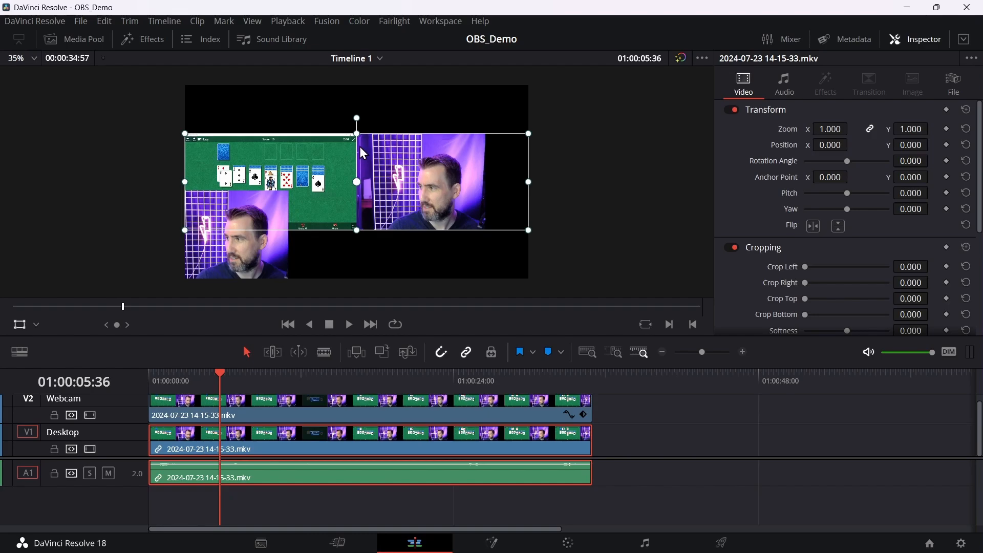
{"action": "left_click", "coordinate": [829, 128]}
{"action": "type", "text": "2.000"}
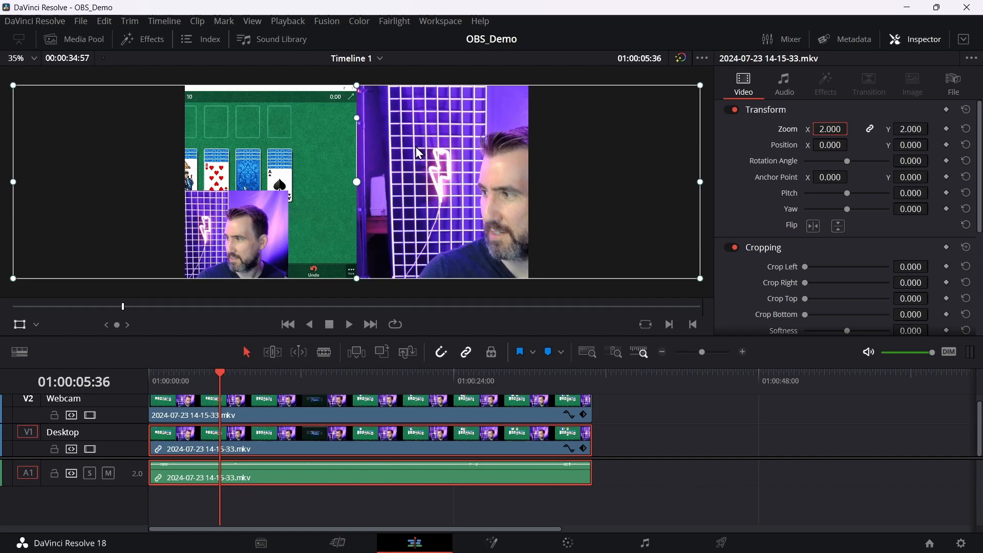
{"action": "mouse_move", "coordinate": [345, 174]}
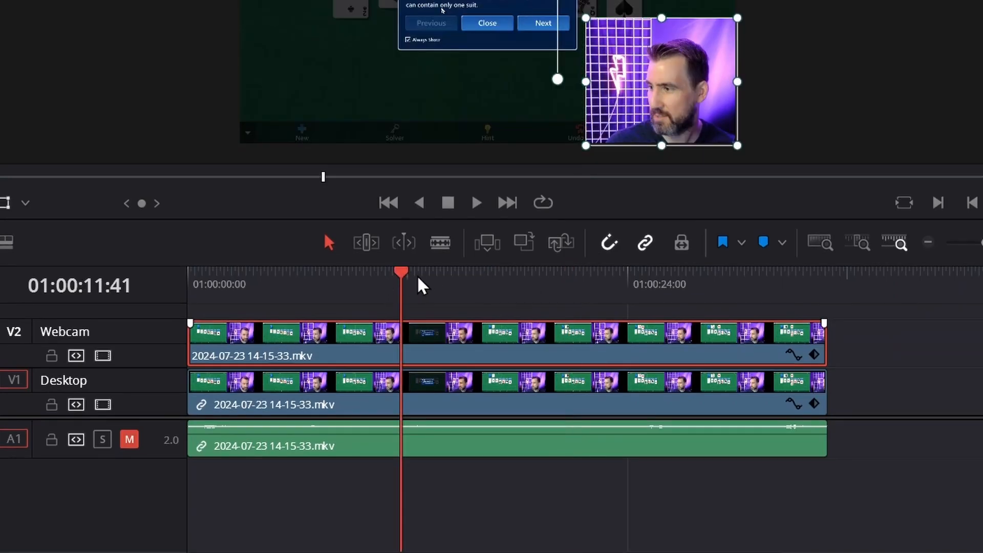
{"action": "mouse_move", "coordinate": [425, 401]}
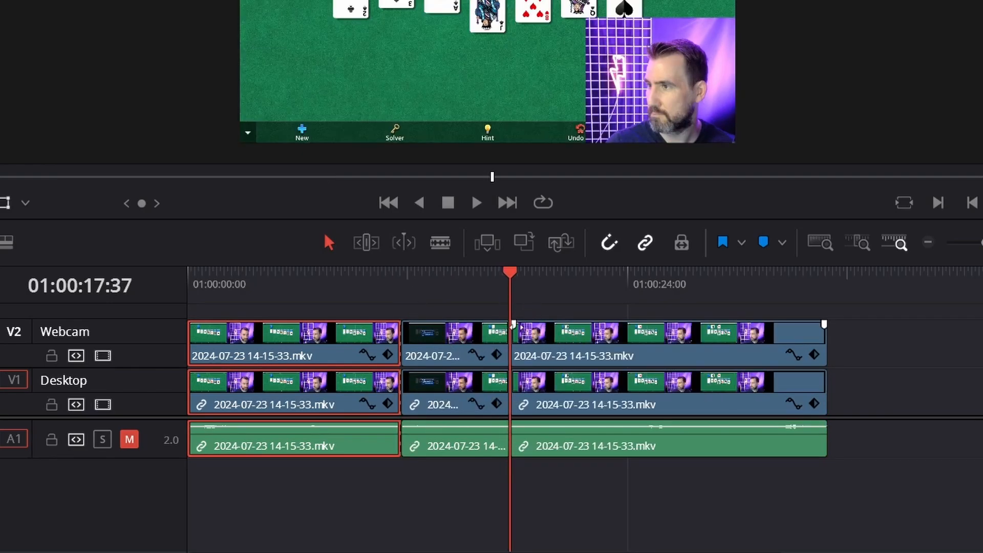
Select the middle Webcam clip section between the two cuts for removal.
{"action": "left_click", "coordinate": [452, 342]}
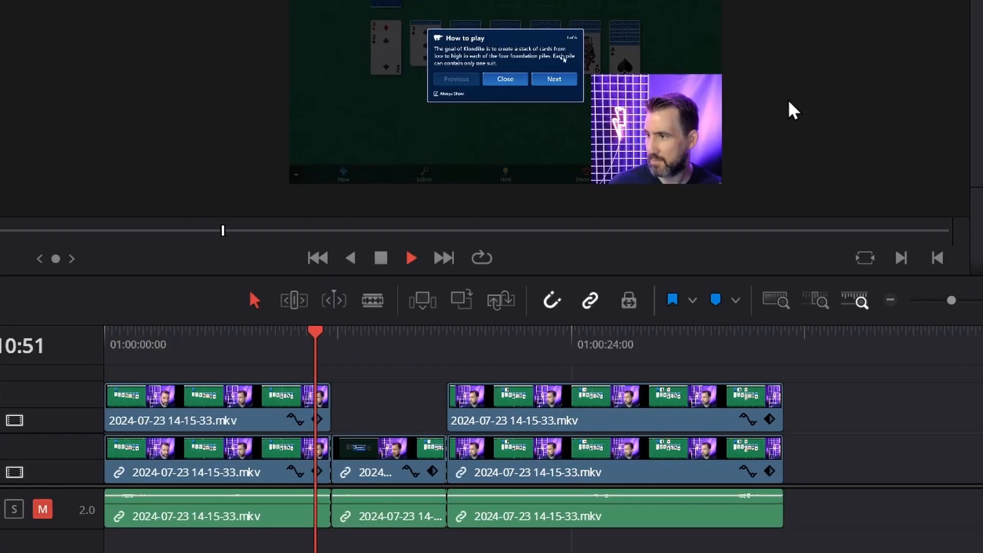
{"action": "left_click", "coordinate": [503, 78]}
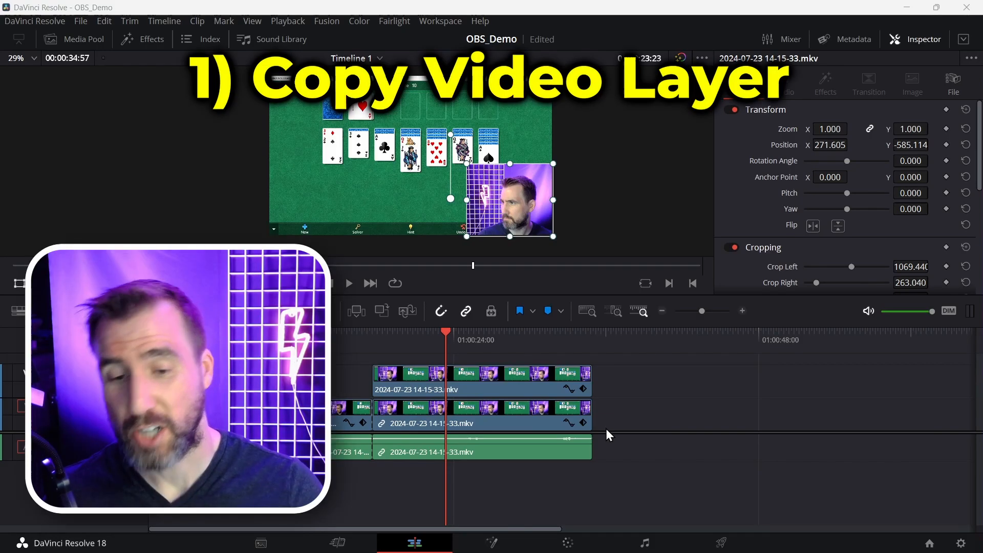
{"action": "mouse_move", "coordinate": [623, 380]}
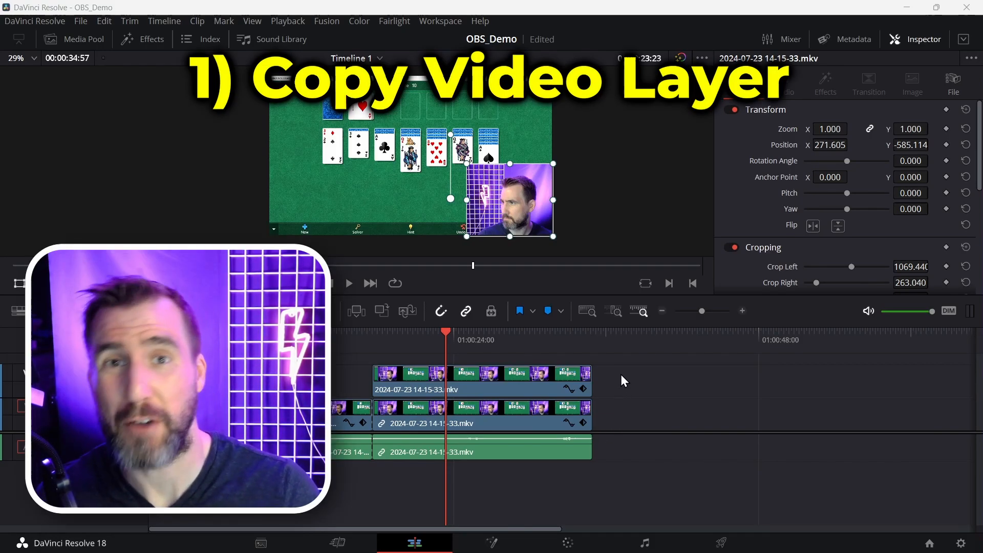